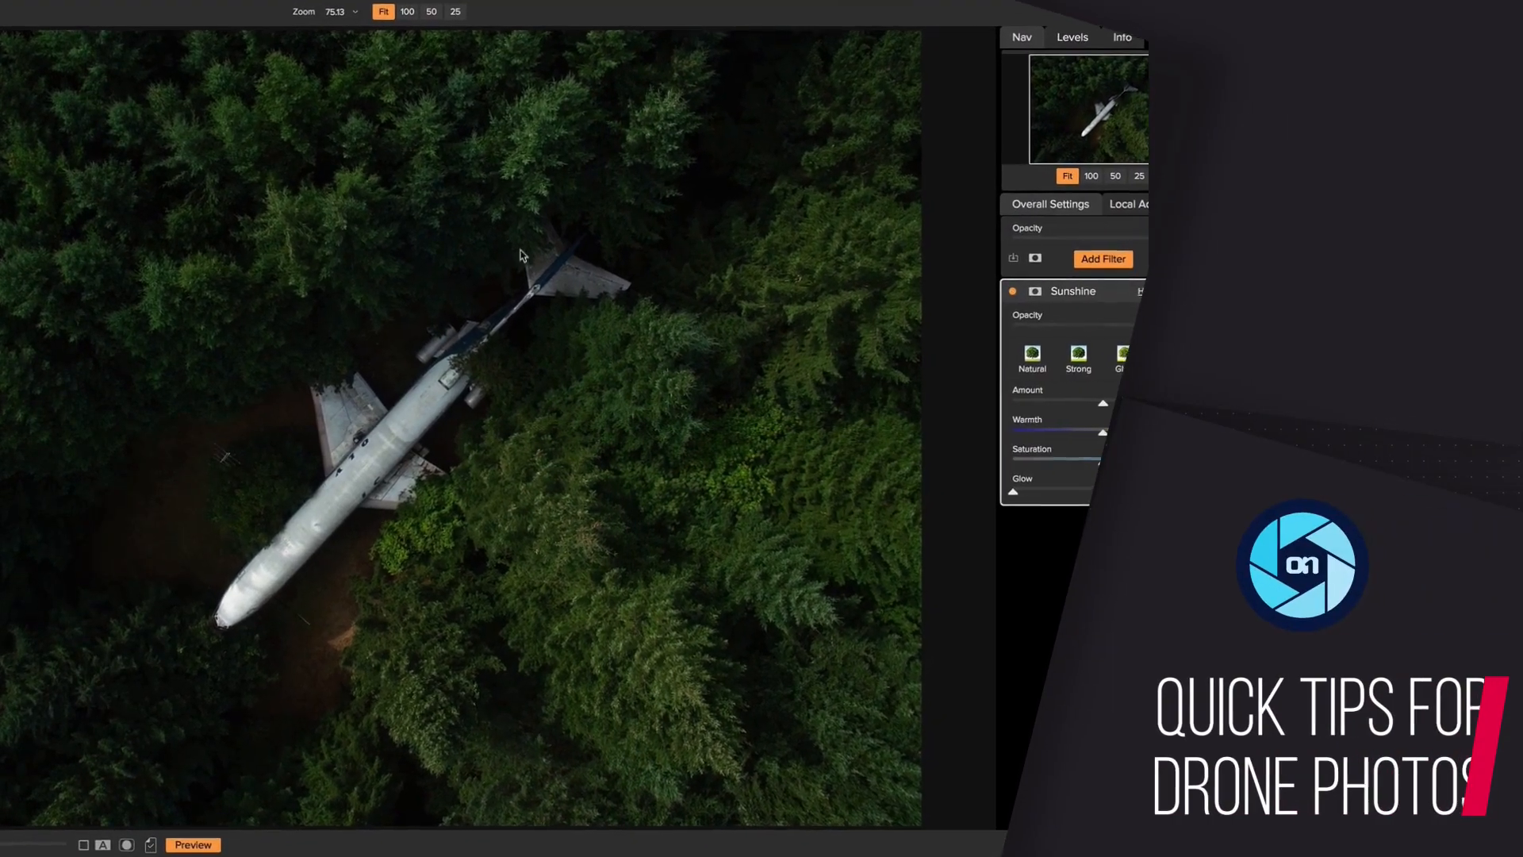
# View the drone photo DJI_0189.DNG of the plane in the forest at full size
pyautogui.click(1499, 59)
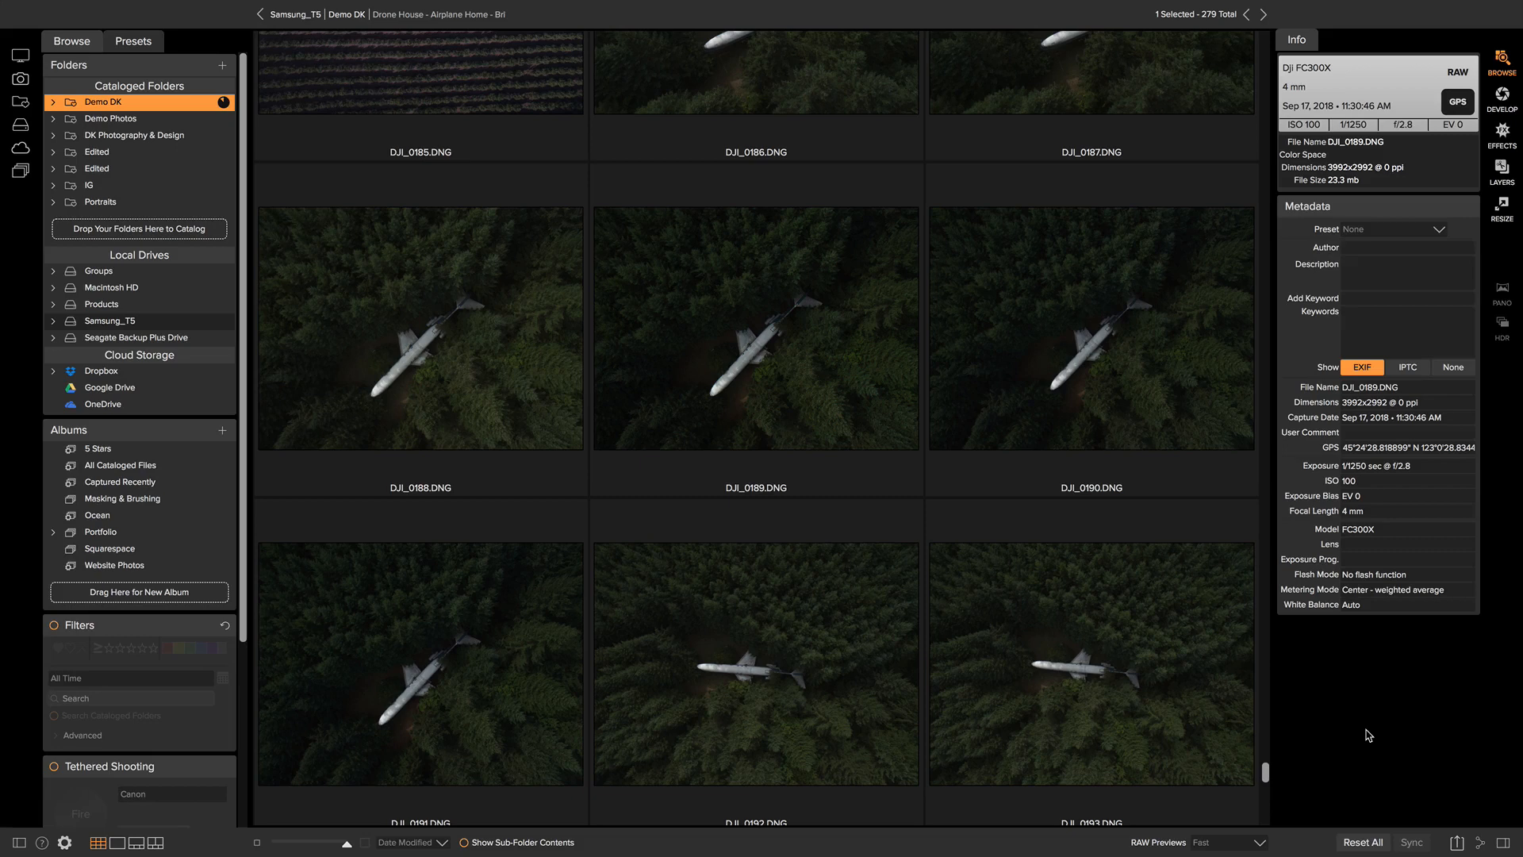
pyautogui.moveTo(839, 372)
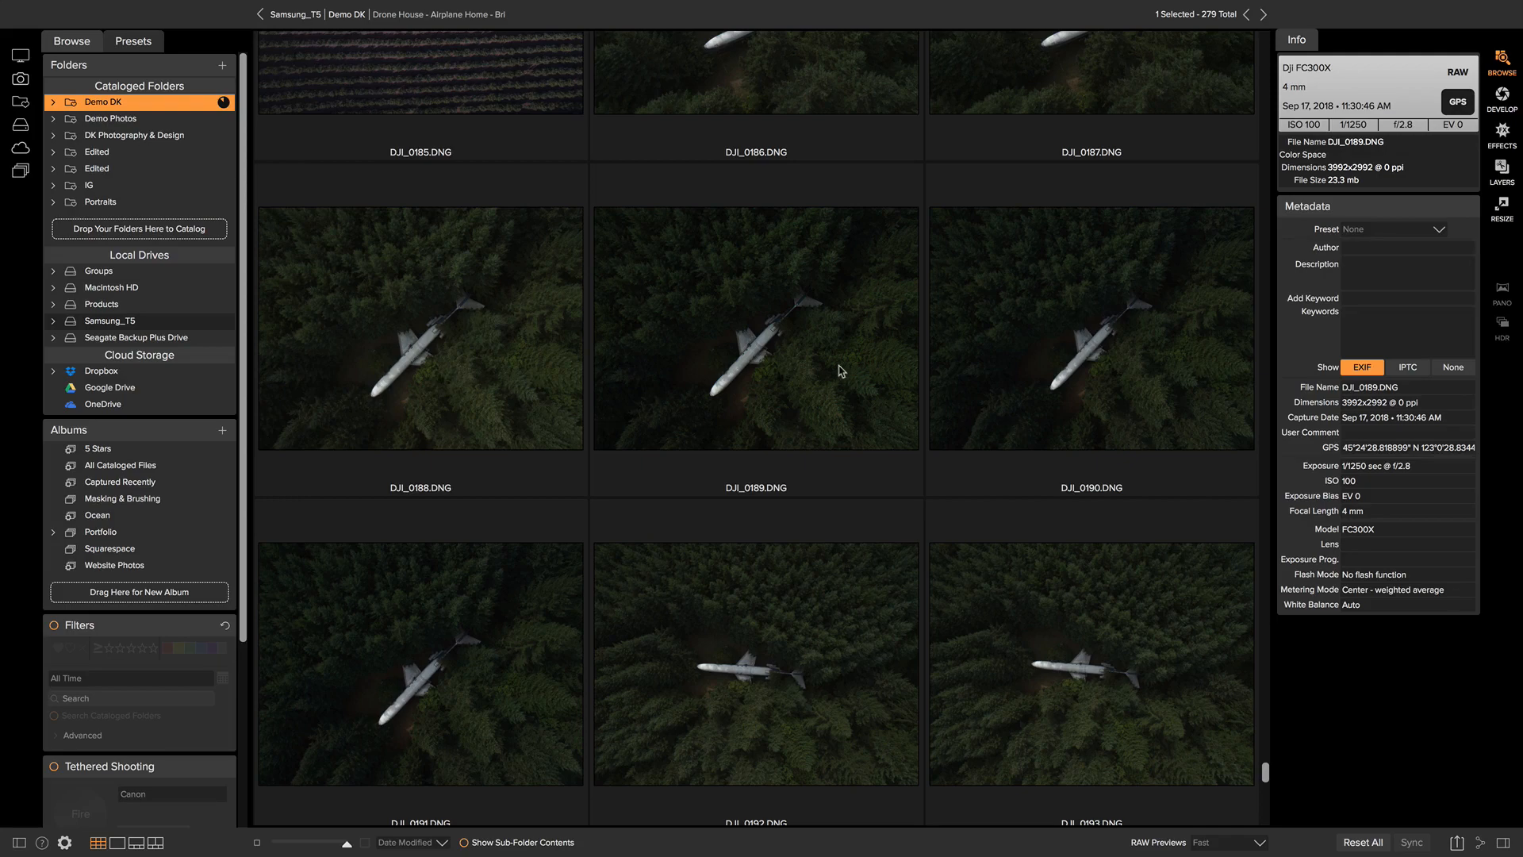
pyautogui.doubleClick(755, 329)
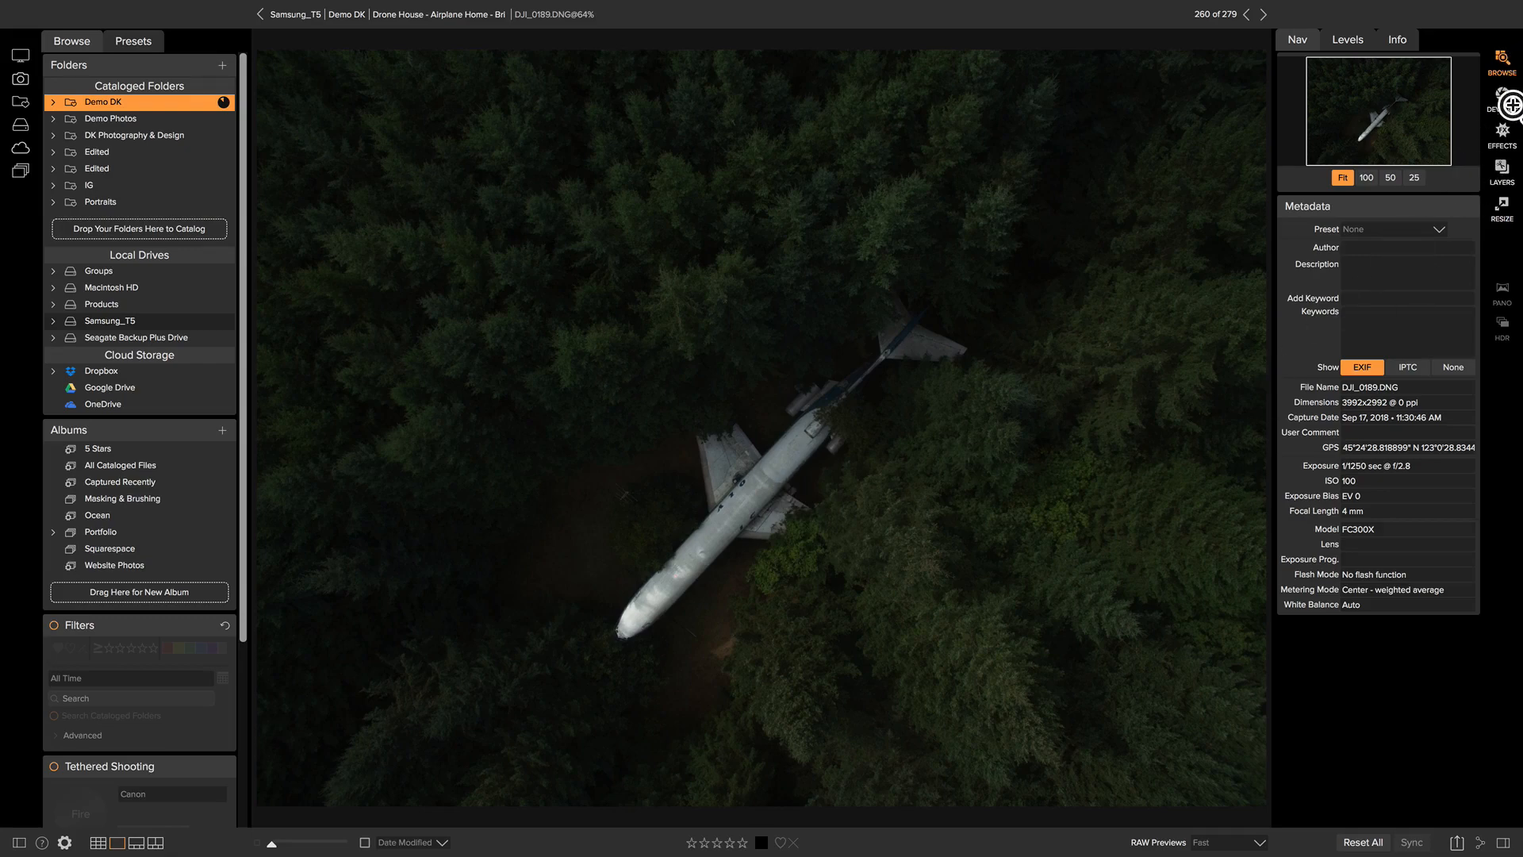
# Move the plane photo into the Develop module for tone and colour adjustment
pyautogui.click(1501, 100)
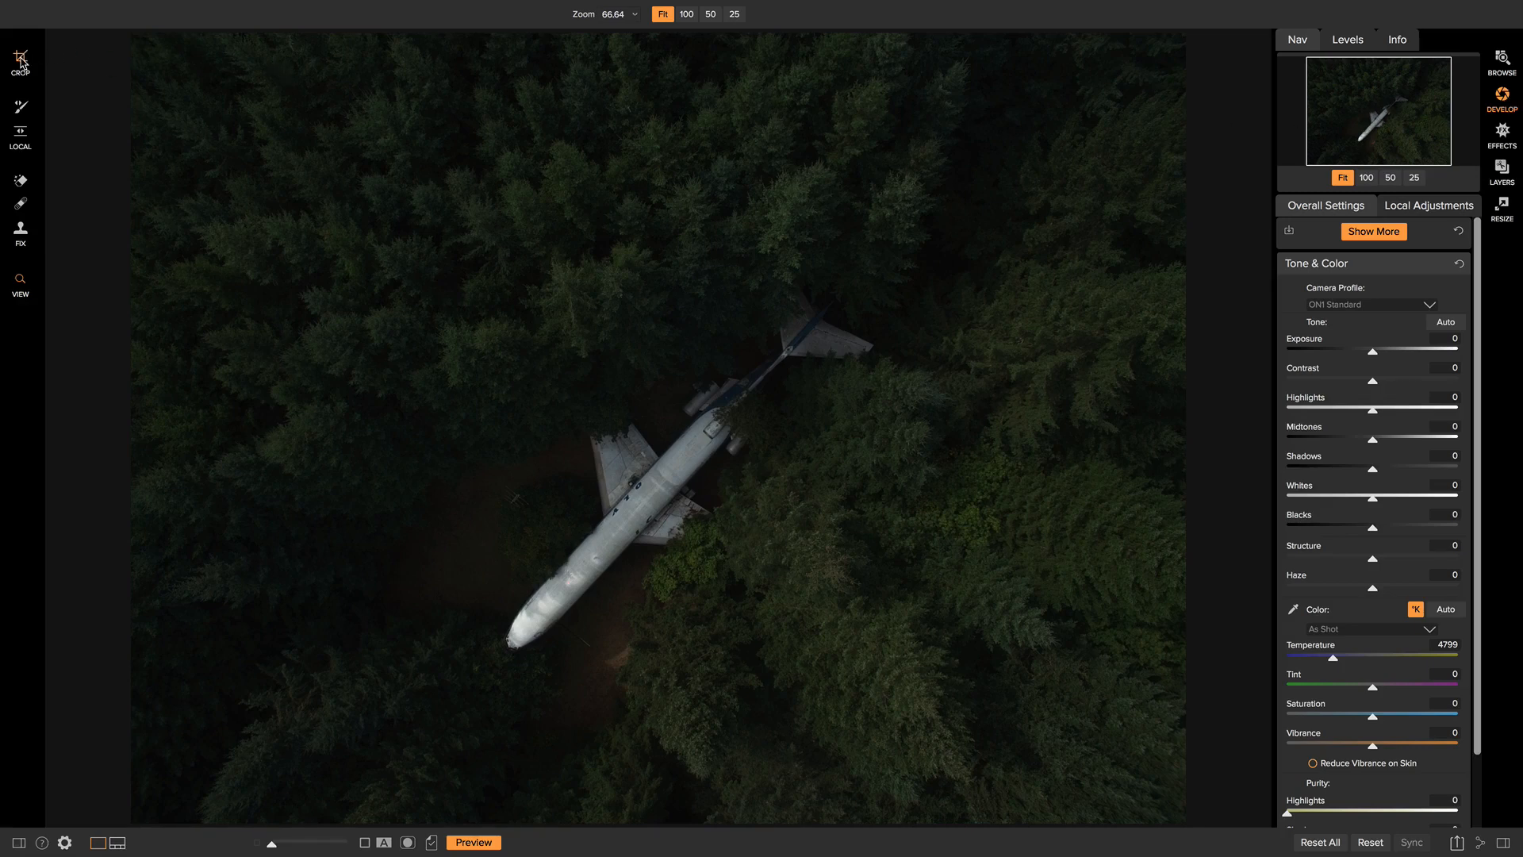
# Crop tighter around the plane, repositioning it within the crop frame
pyautogui.click(19, 58)
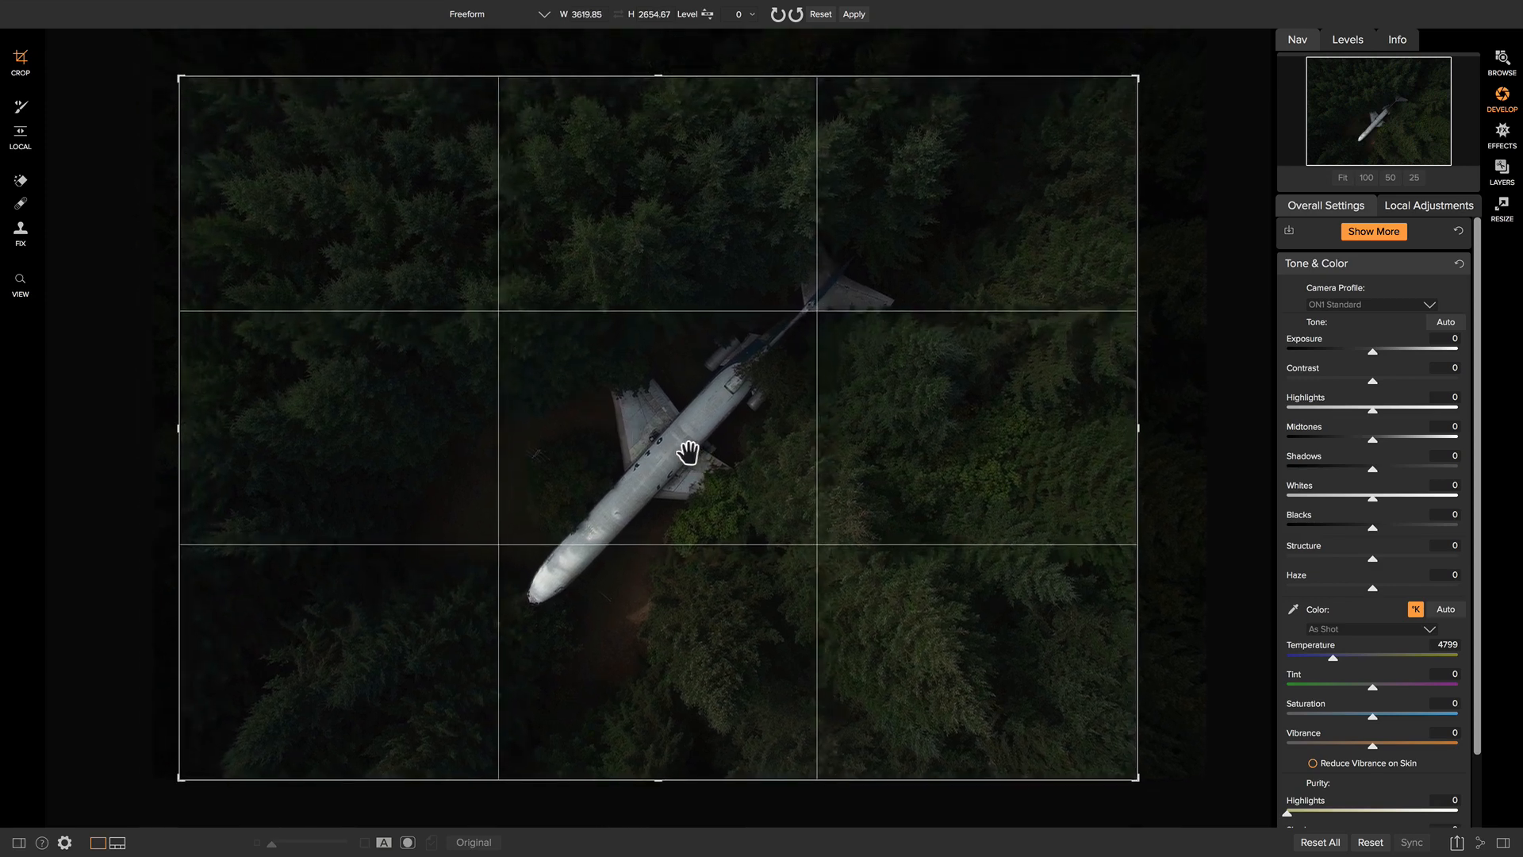
pyautogui.moveTo(690, 452); pyautogui.dragTo(676, 447)
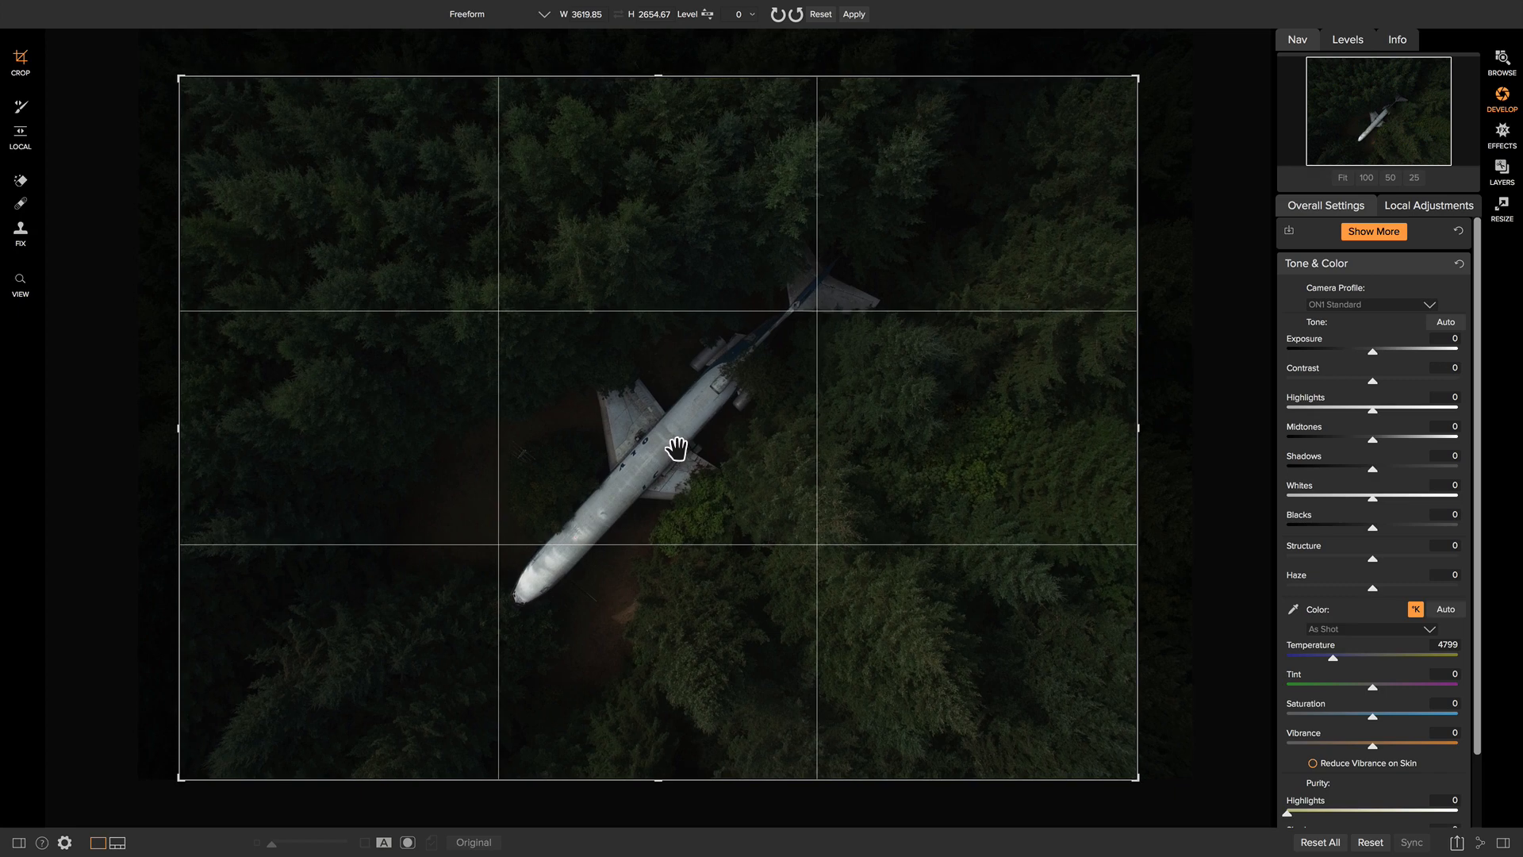
pyautogui.moveTo(643, 459)
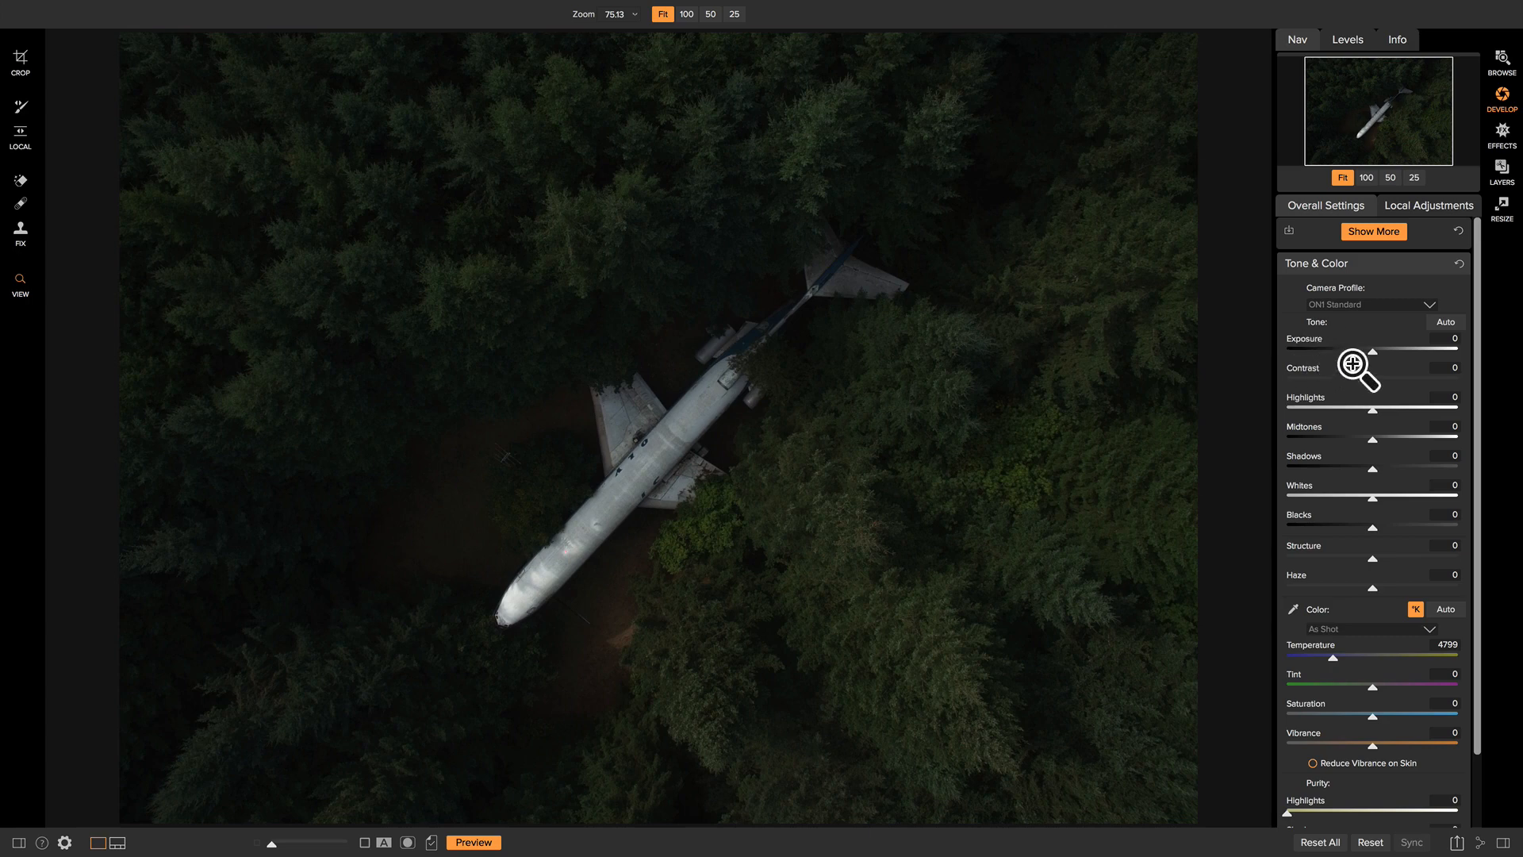
pyautogui.moveTo(1360, 379)
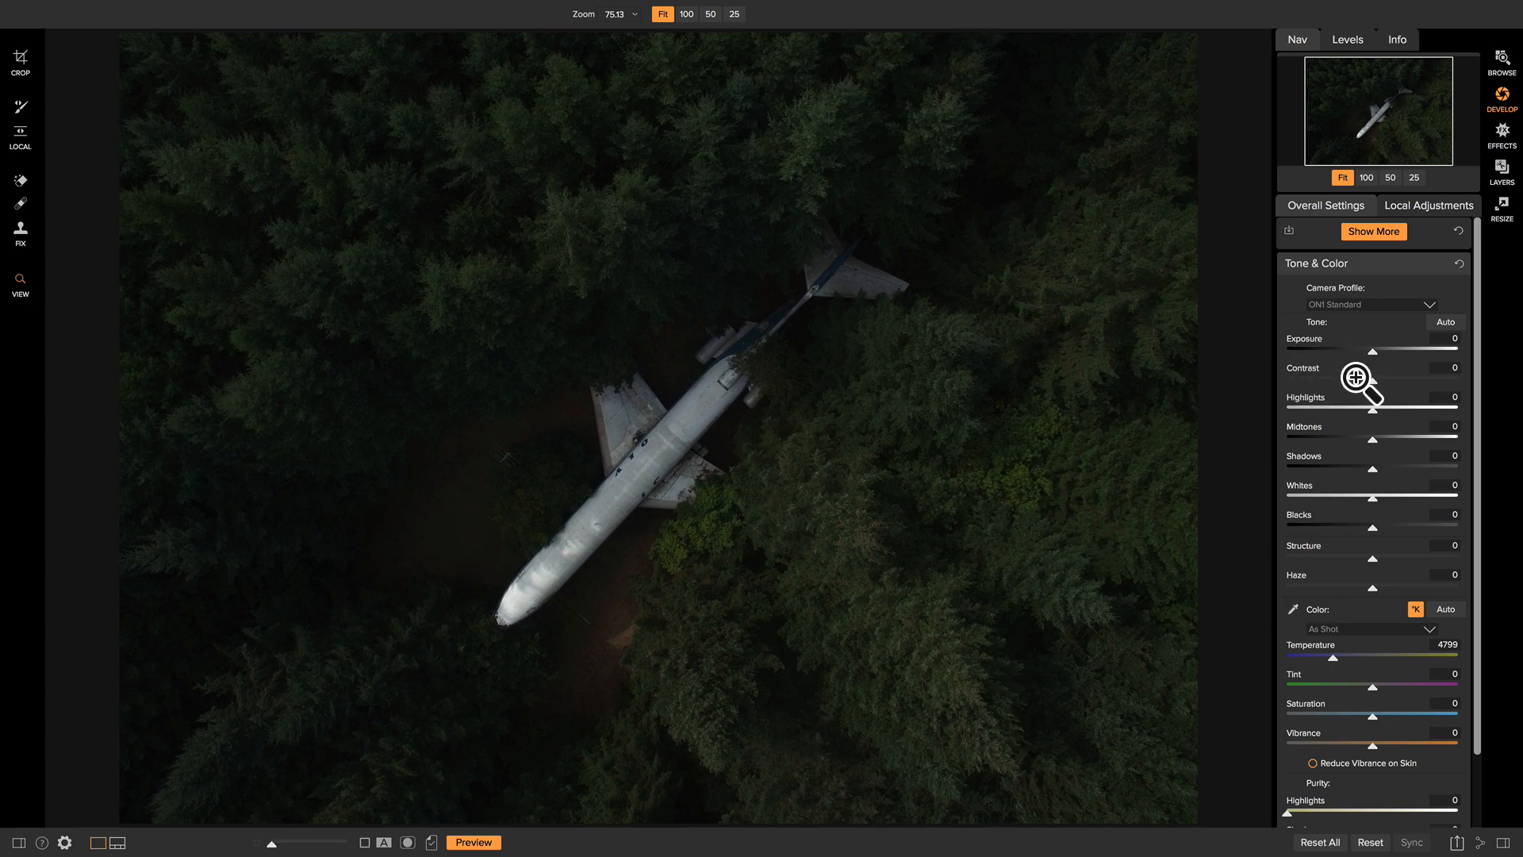
pyautogui.moveTo(1387, 457)
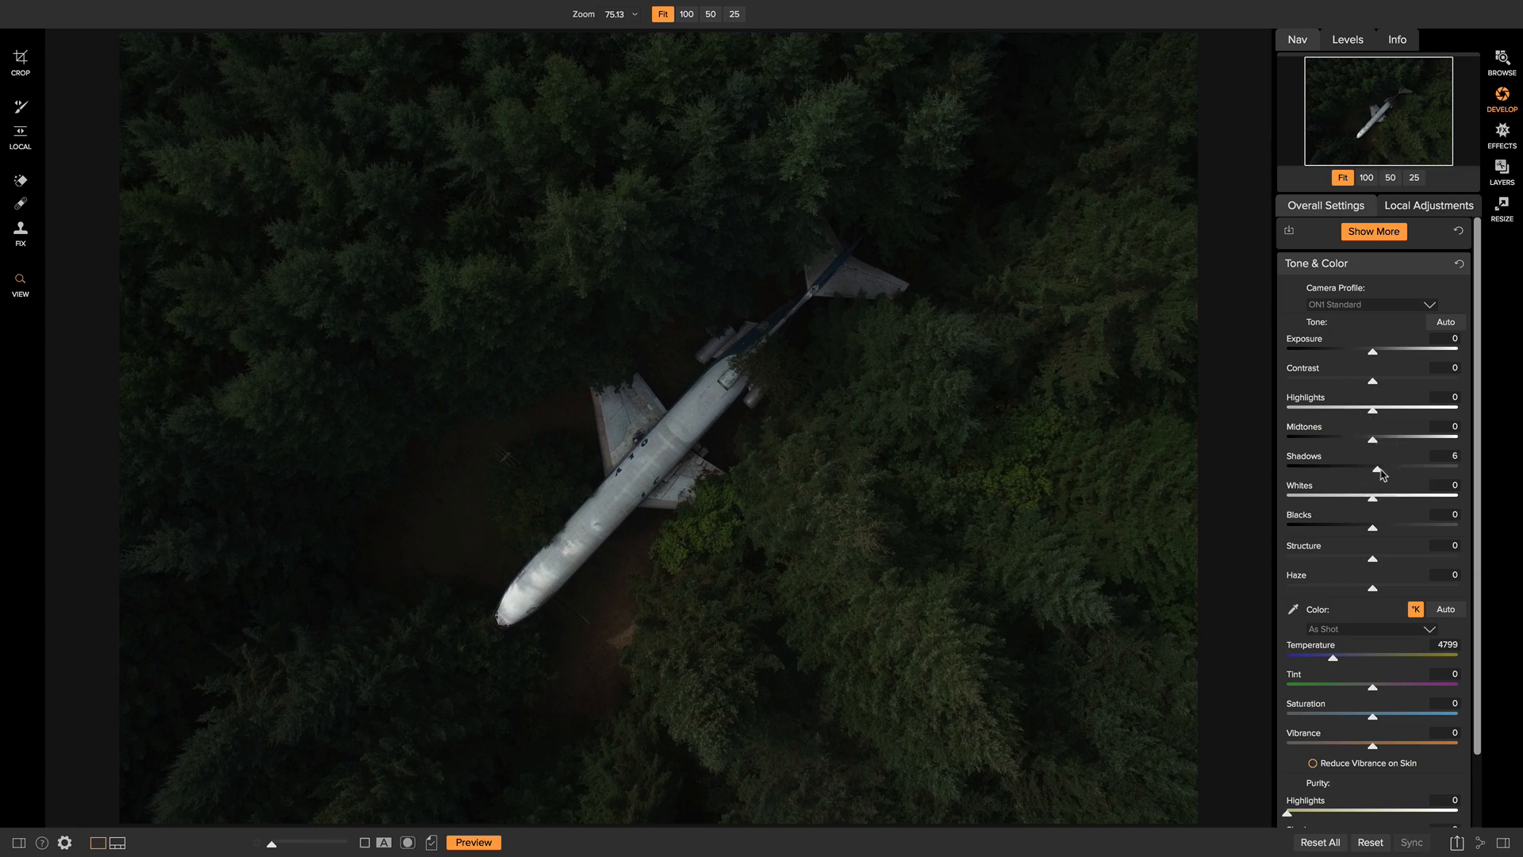
# Lift Shadows to 27 and Contrast to 15, comparing against the original
pyautogui.moveTo(1378, 471); pyautogui.dragTo(1396, 471)
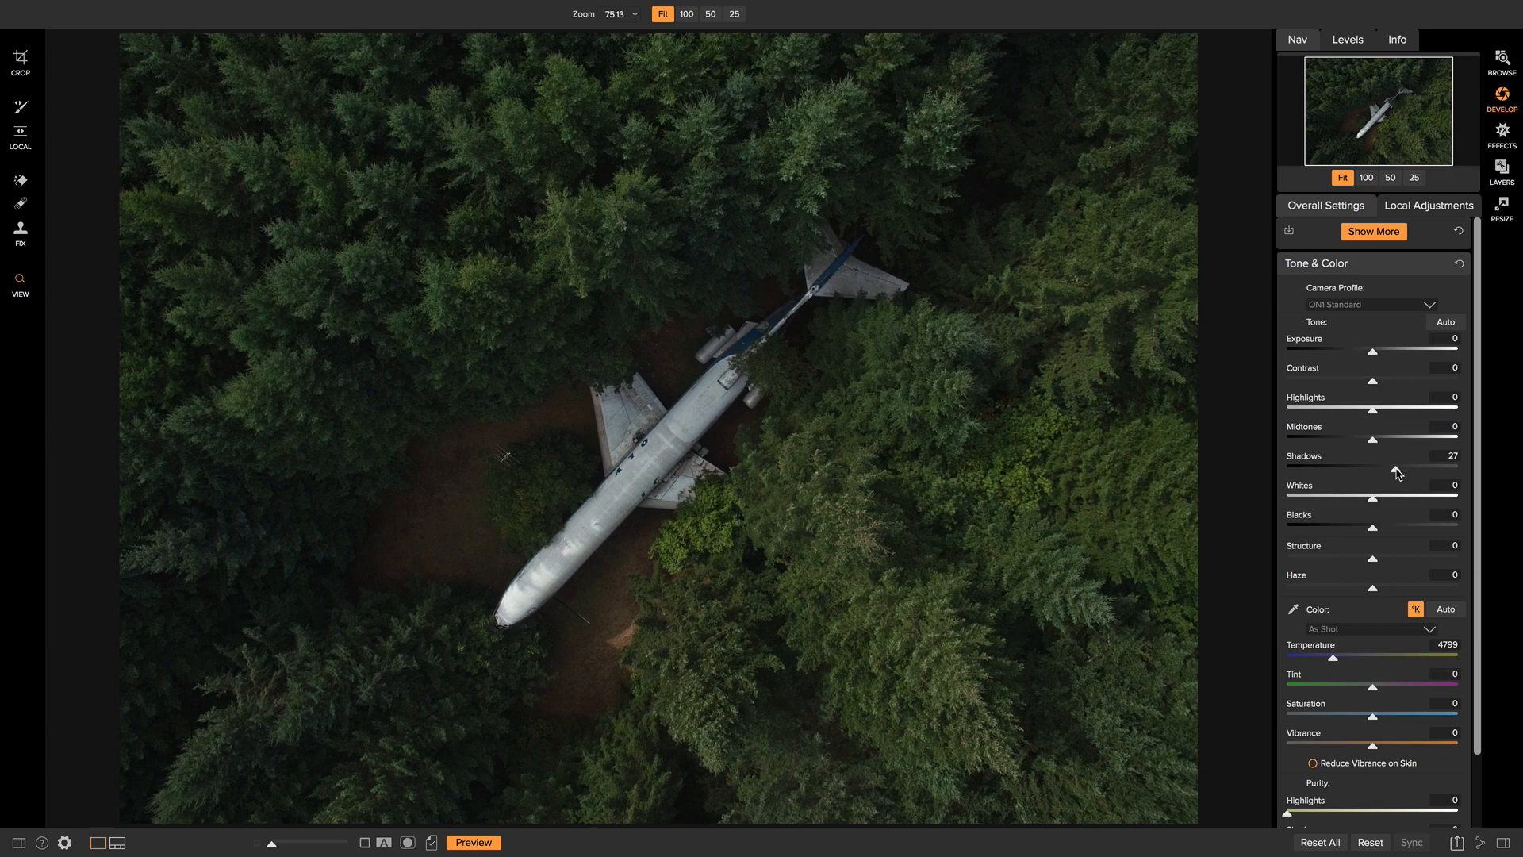
pyautogui.moveTo(1364, 385)
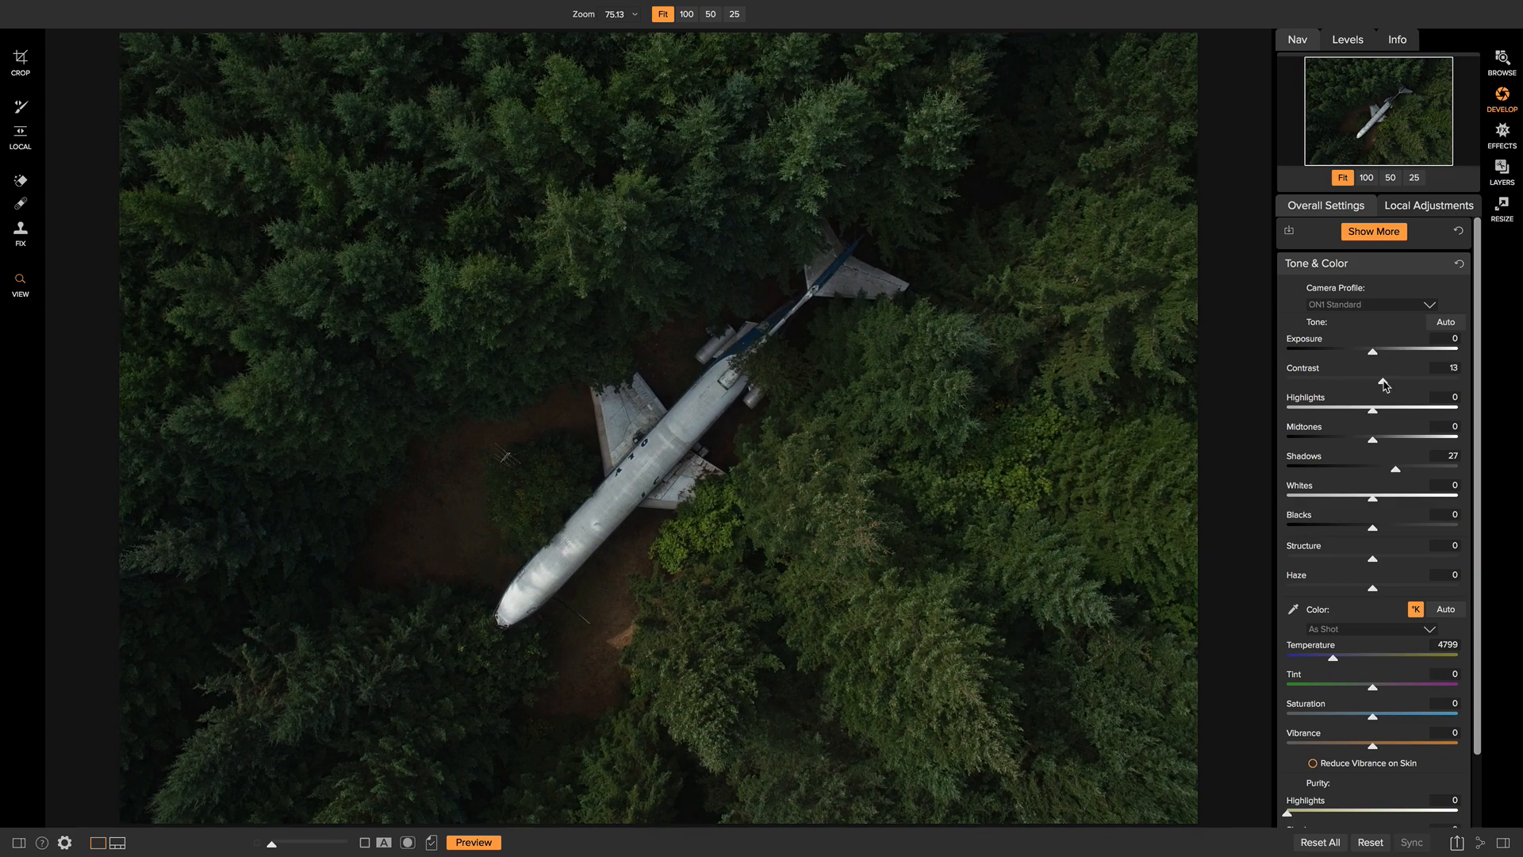
pyautogui.moveTo(1376, 377); pyautogui.dragTo(1381, 377)
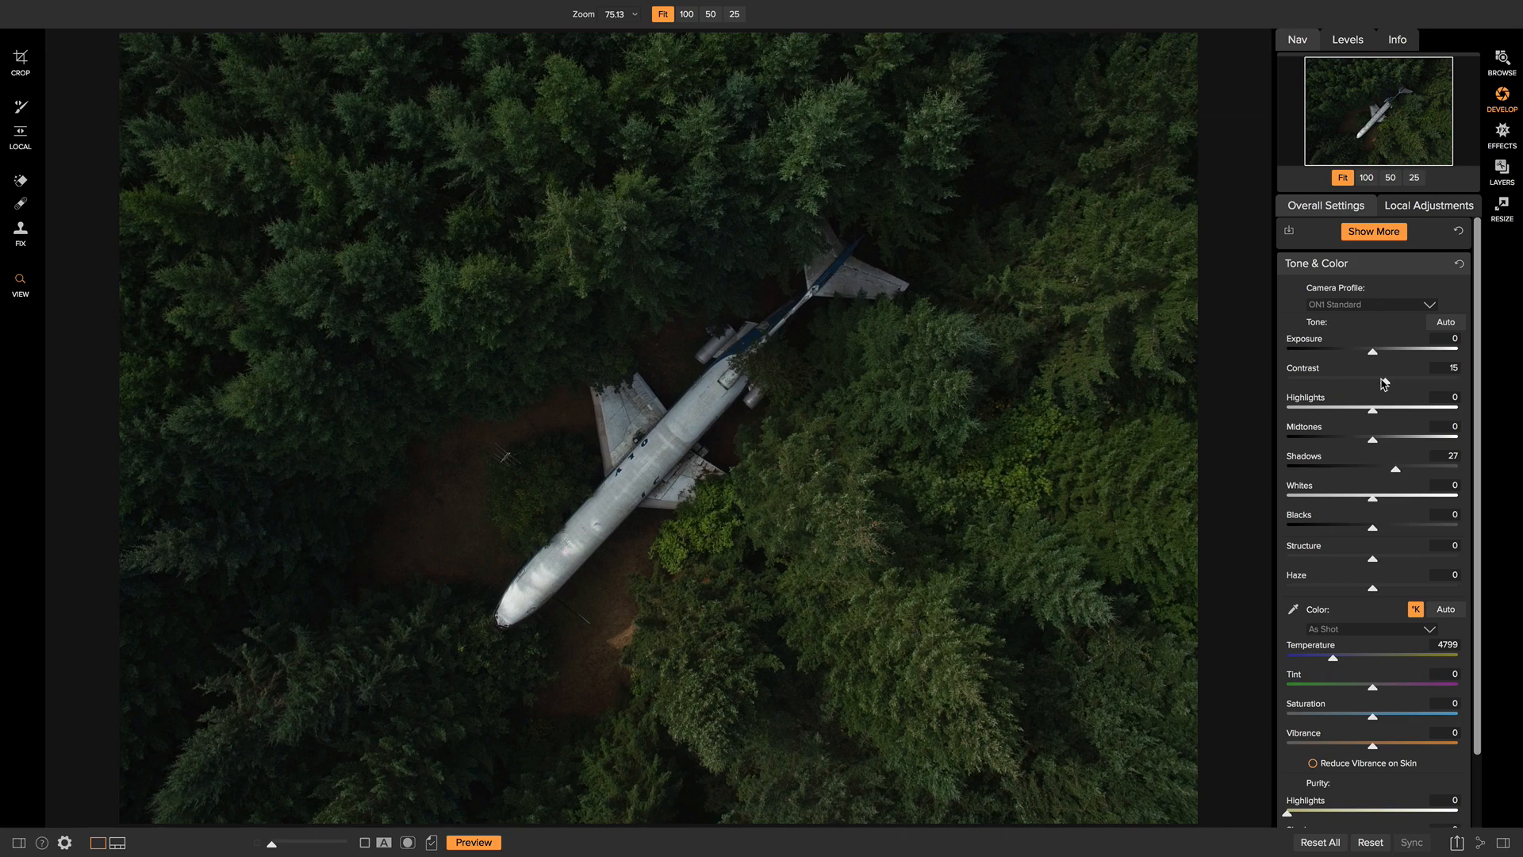
pyautogui.click(473, 842)
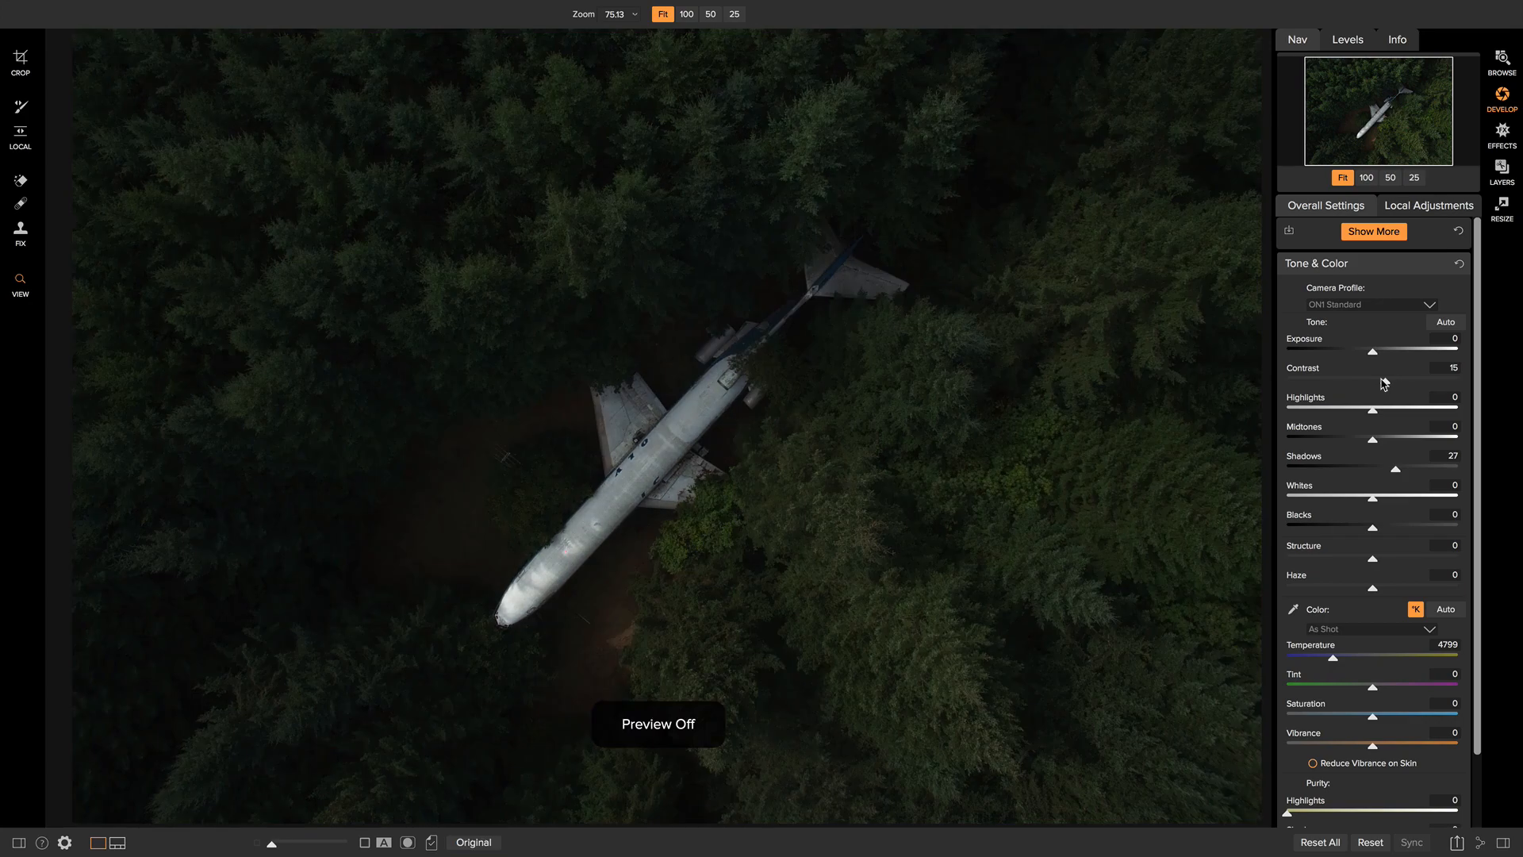
pyautogui.click(472, 843)
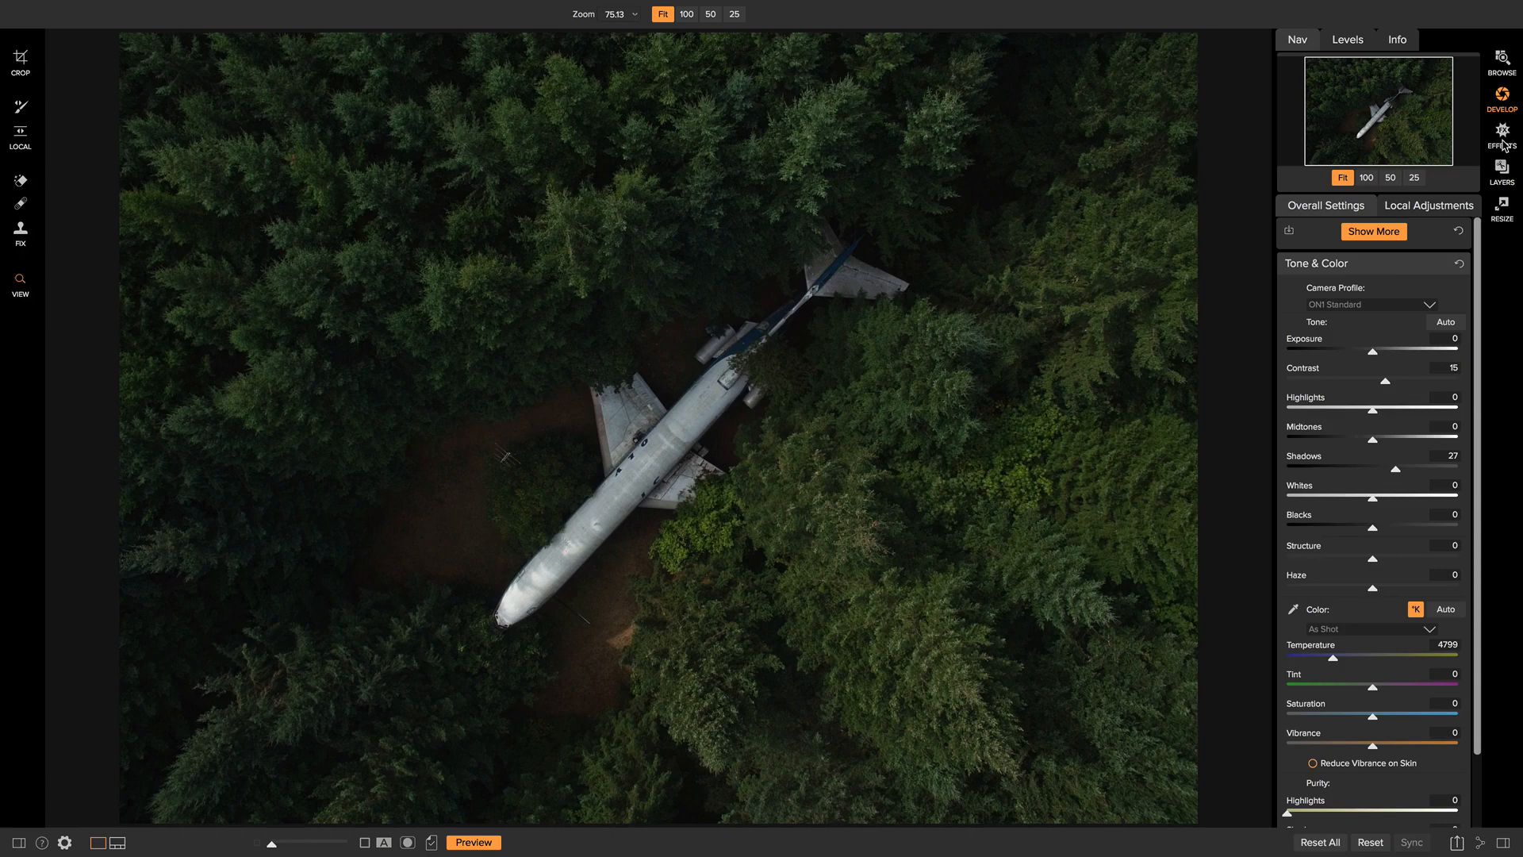
# Add a Sunshine effect filter at amount 50 with warmth and saturation at 0
pyautogui.click(1501, 132)
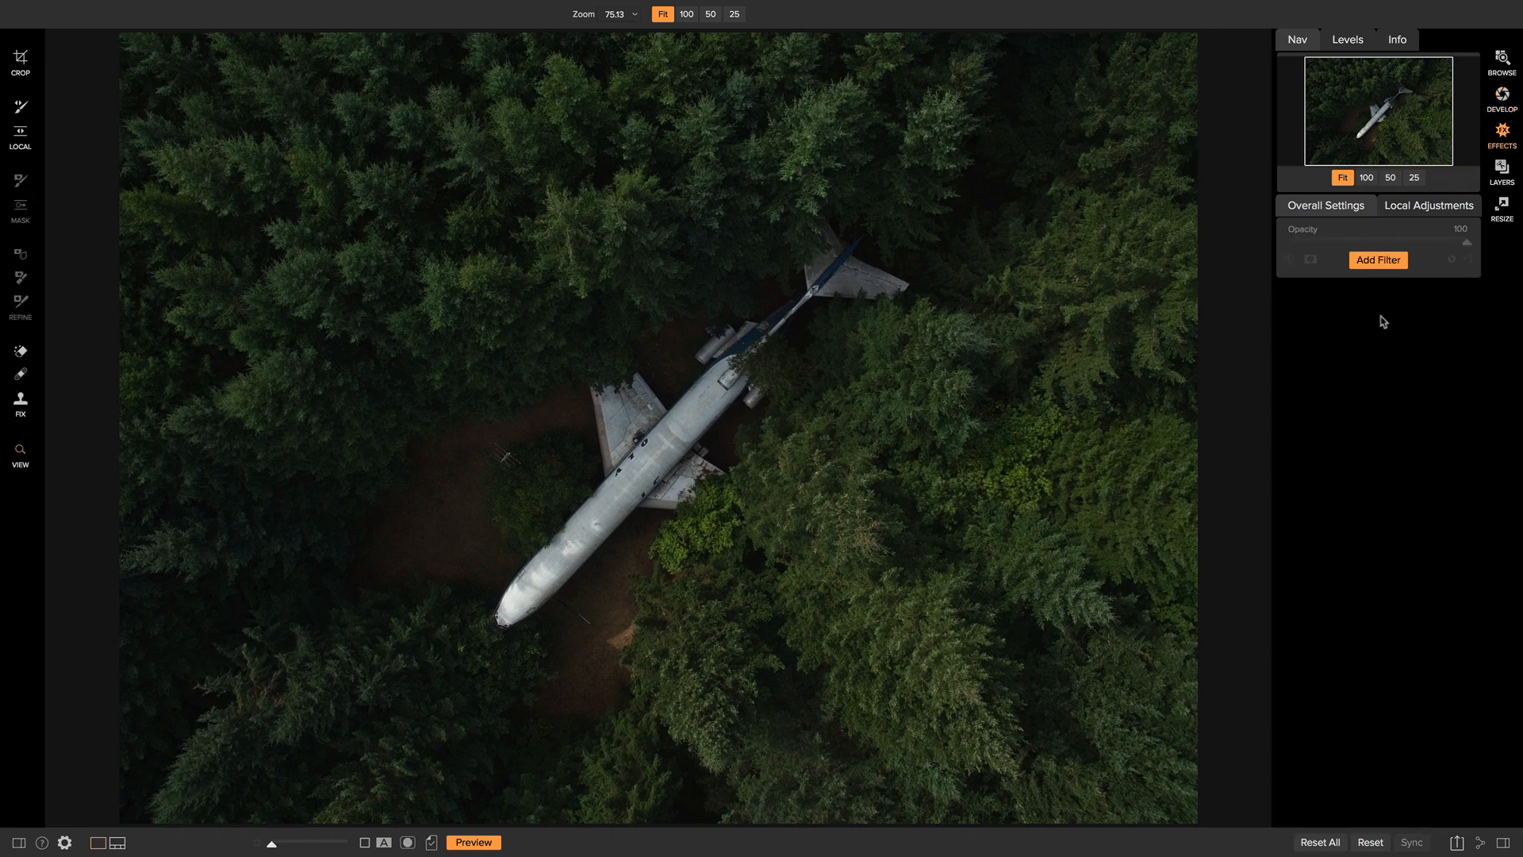
pyautogui.moveTo(1381, 330)
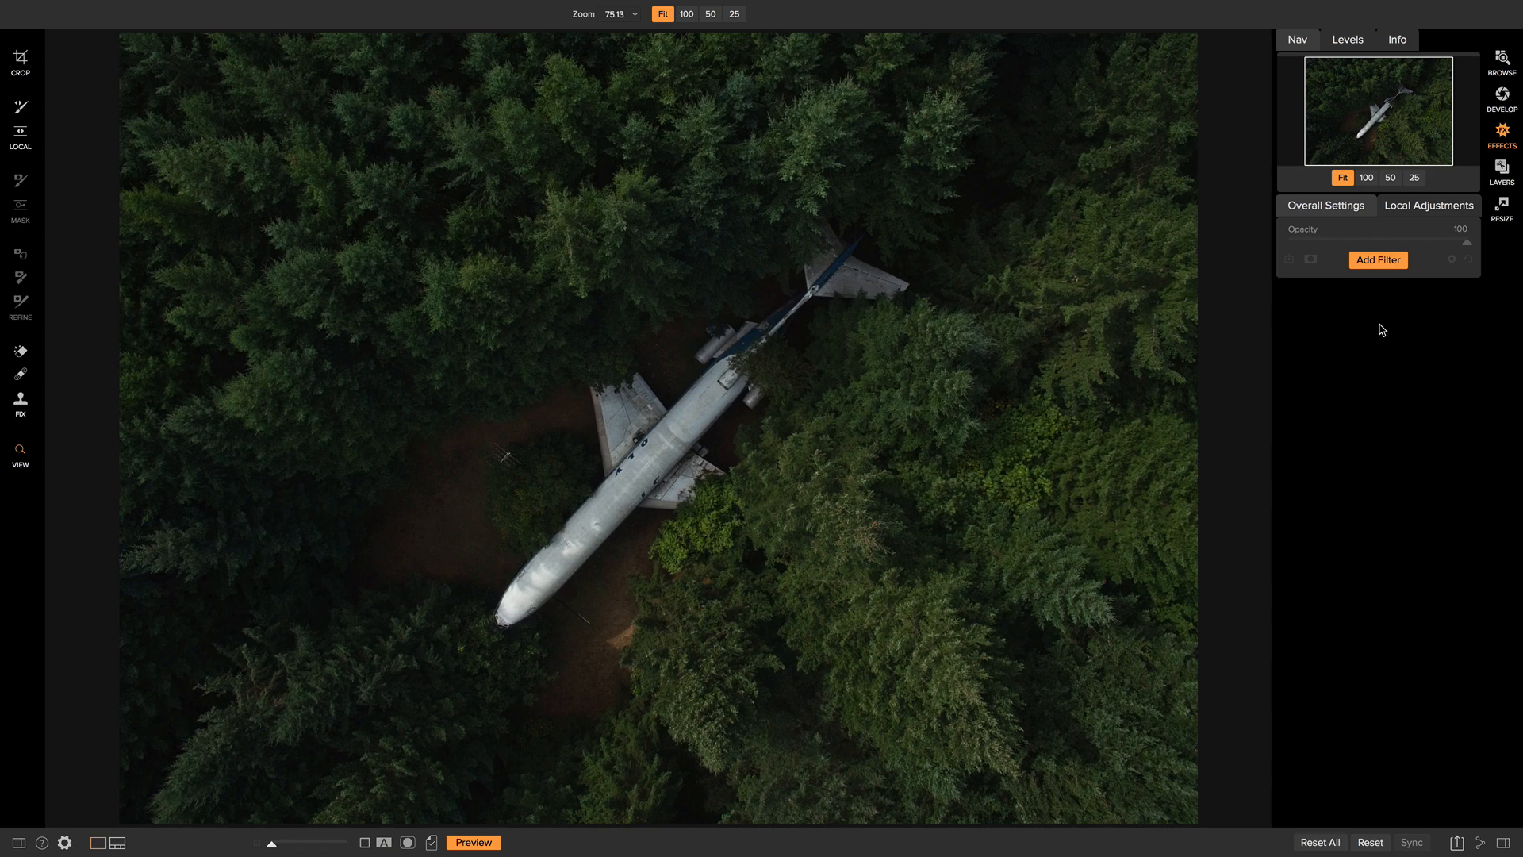
pyautogui.click(1377, 259)
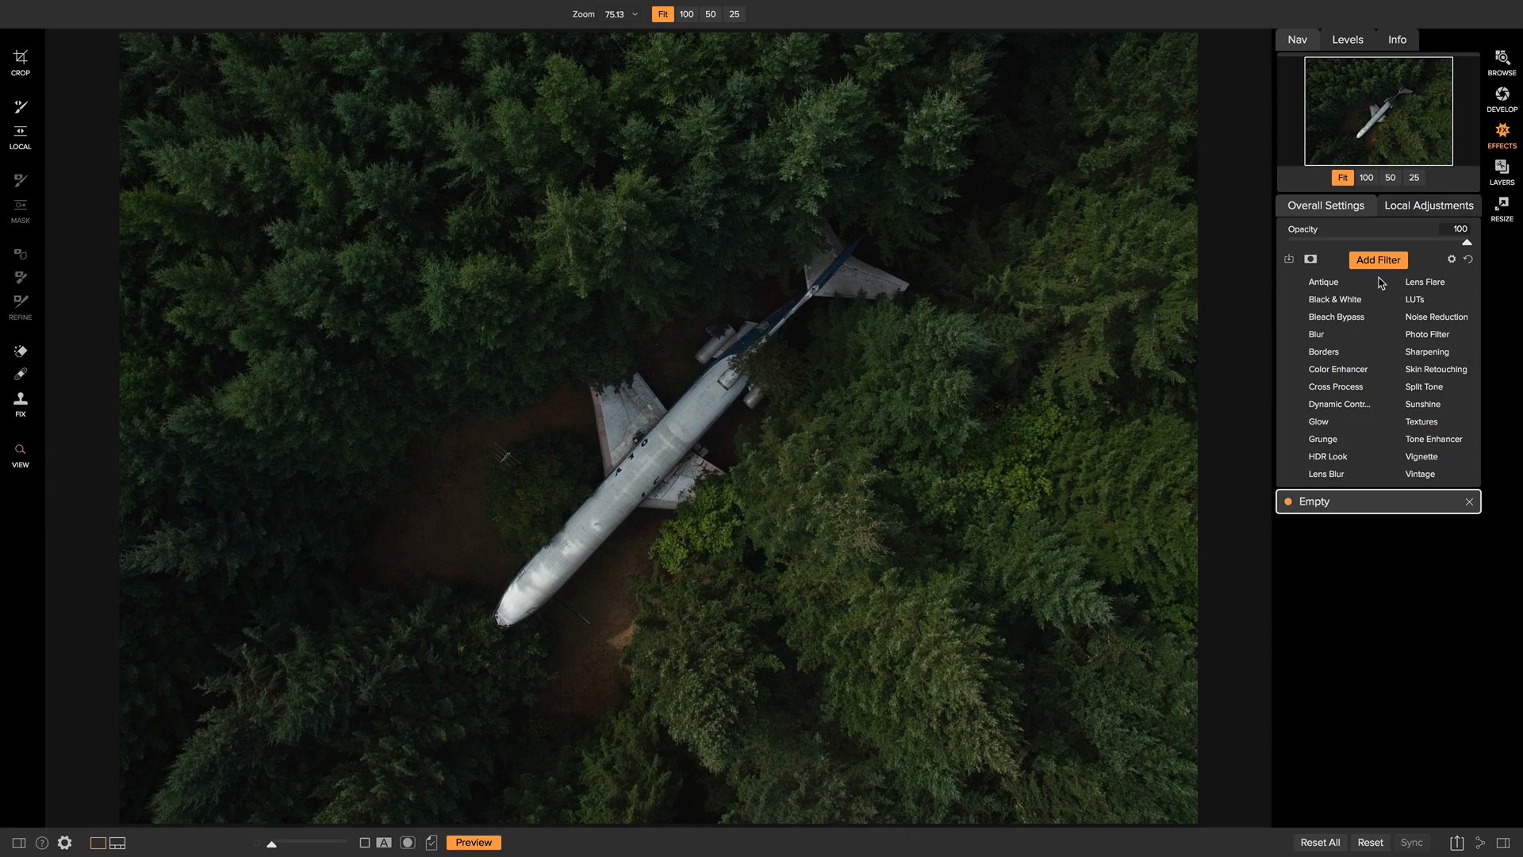
pyautogui.moveTo(1429, 406)
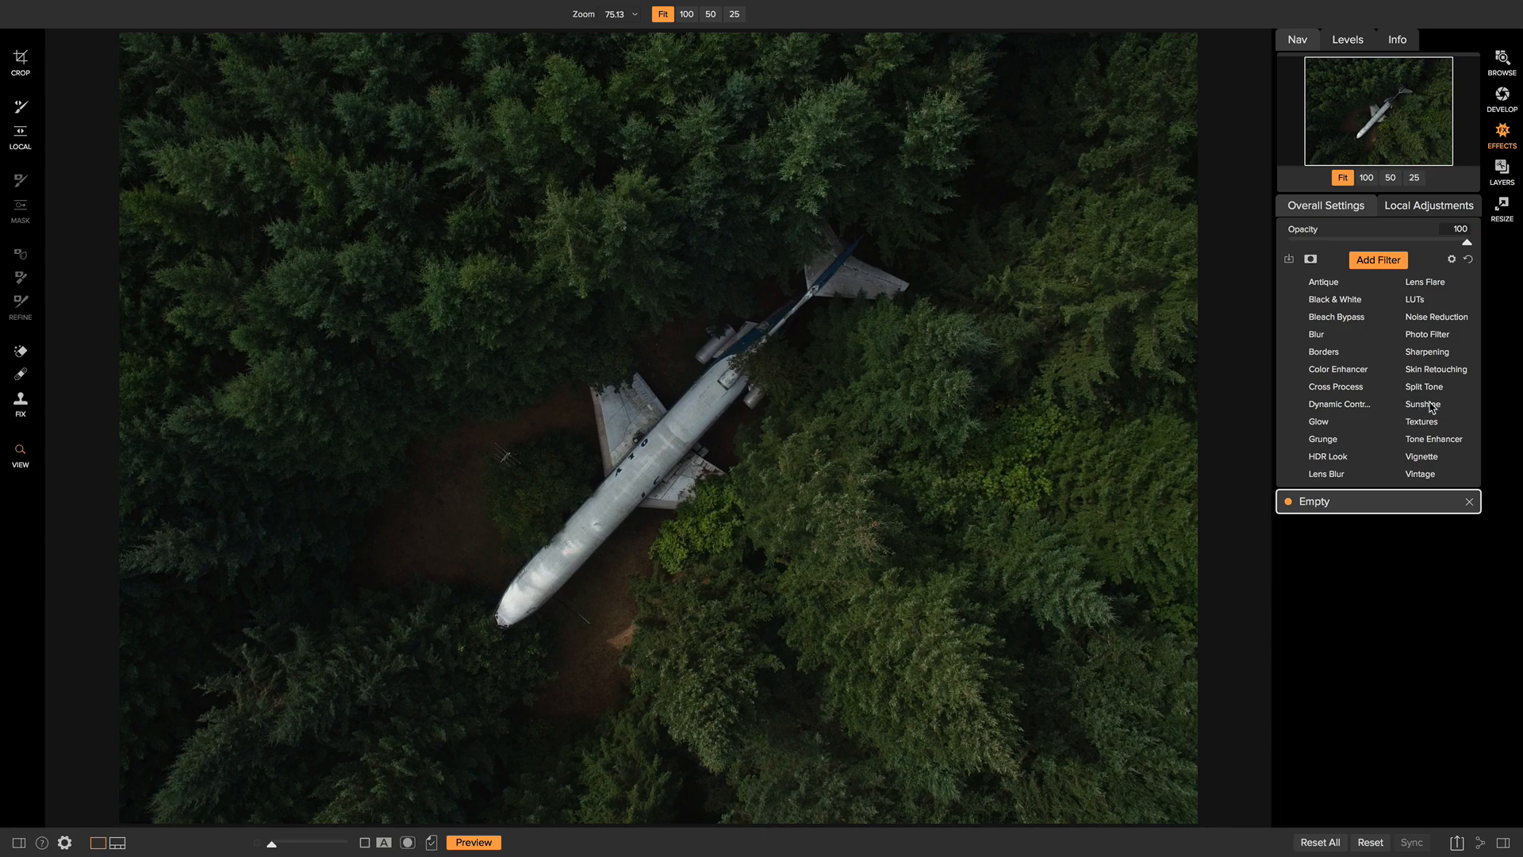
pyautogui.click(1424, 404)
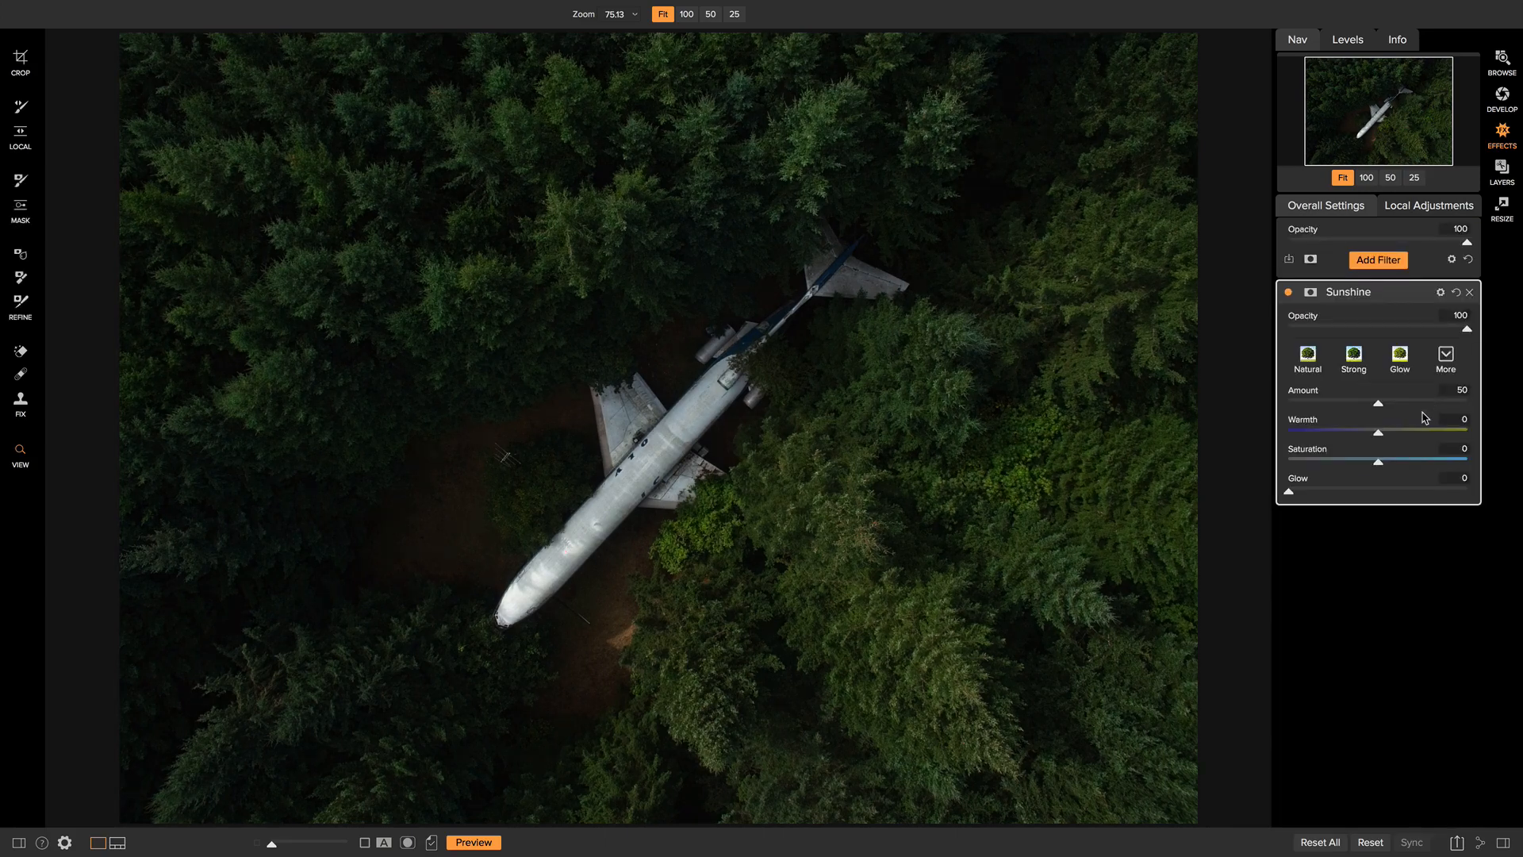
pyautogui.moveTo(758, 443)
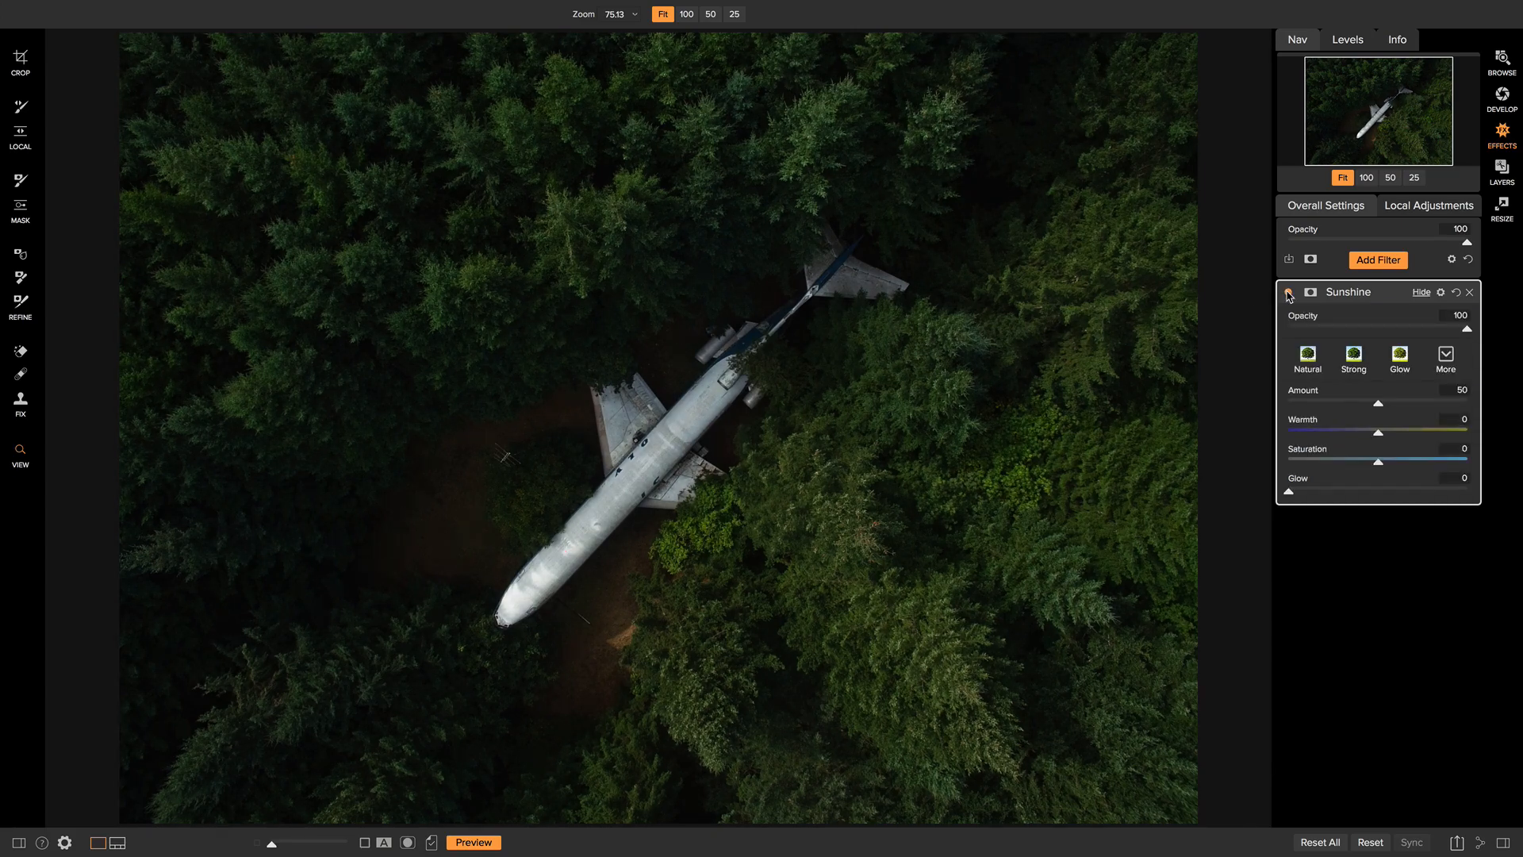
pyautogui.click(1288, 292)
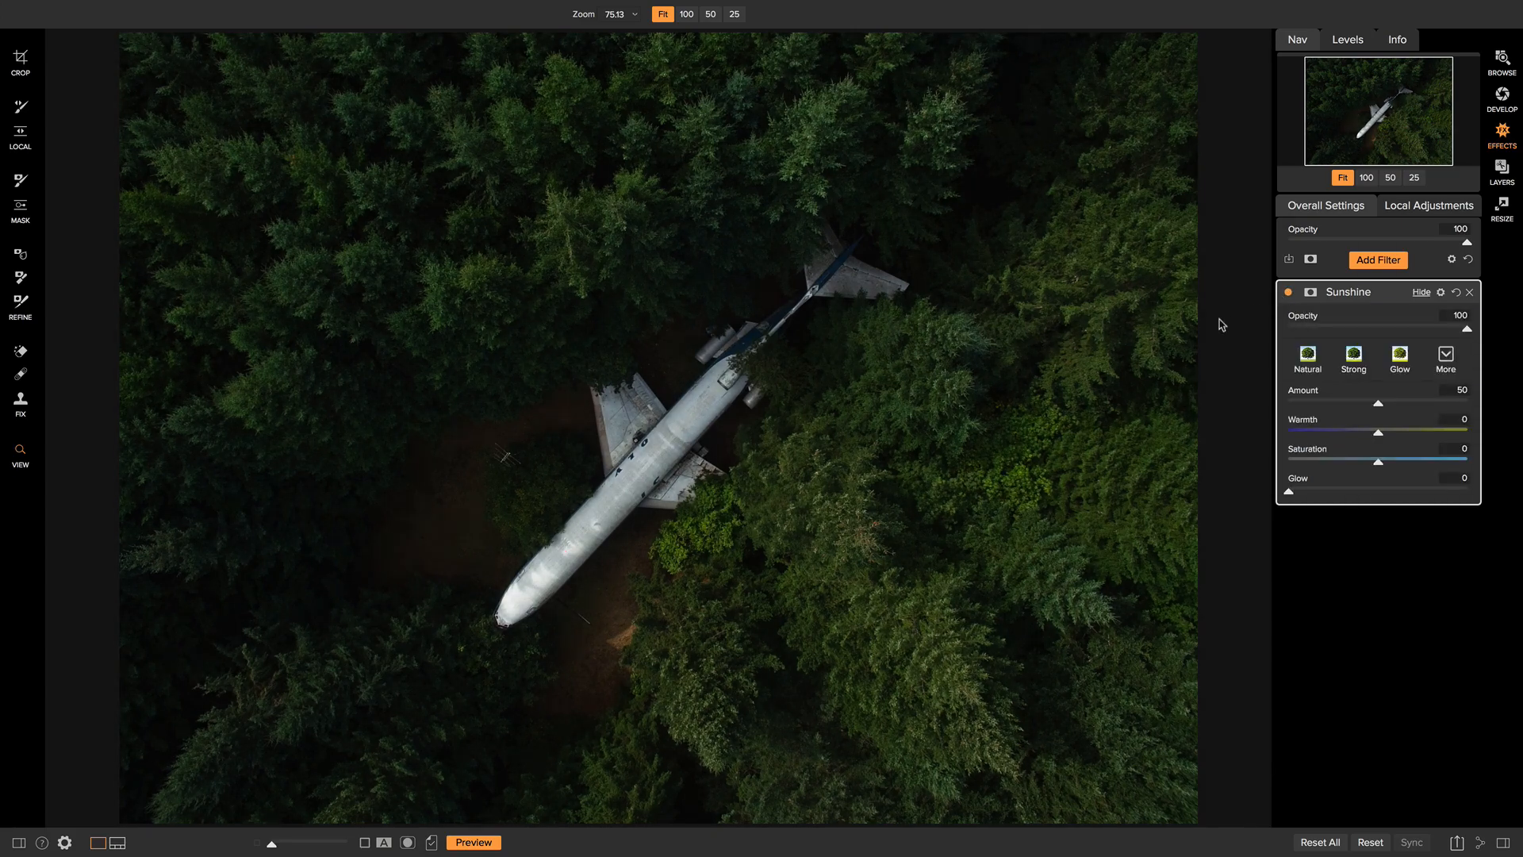
pyautogui.moveTo(937, 219)
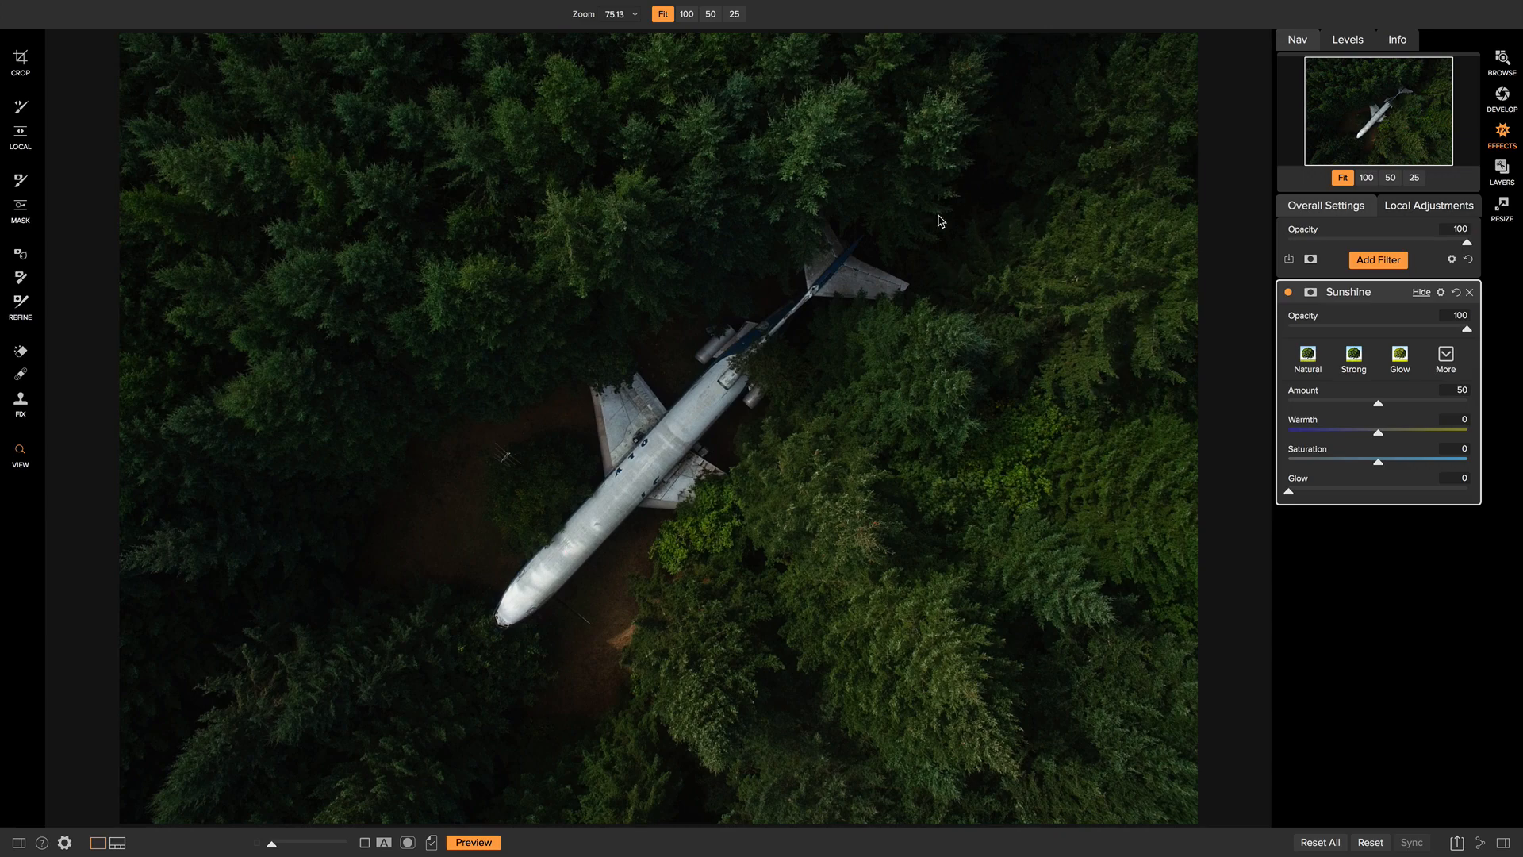
pyautogui.moveTo(699, 413)
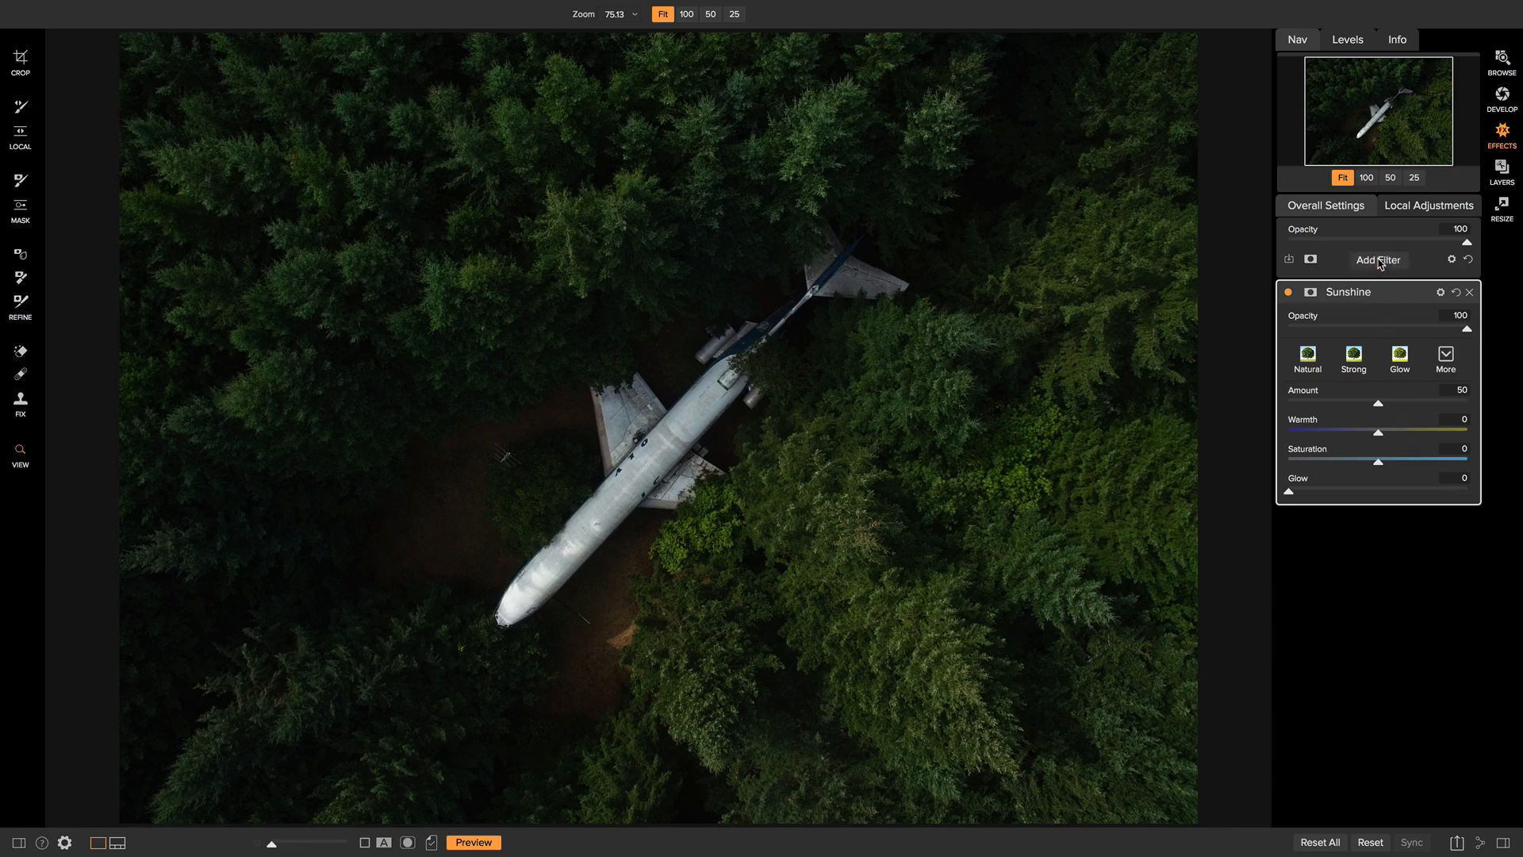
# Stack a Glow filter with the Lighter look (Amount 50, Halo 10, Screen) above Sunshine
pyautogui.click(1377, 259)
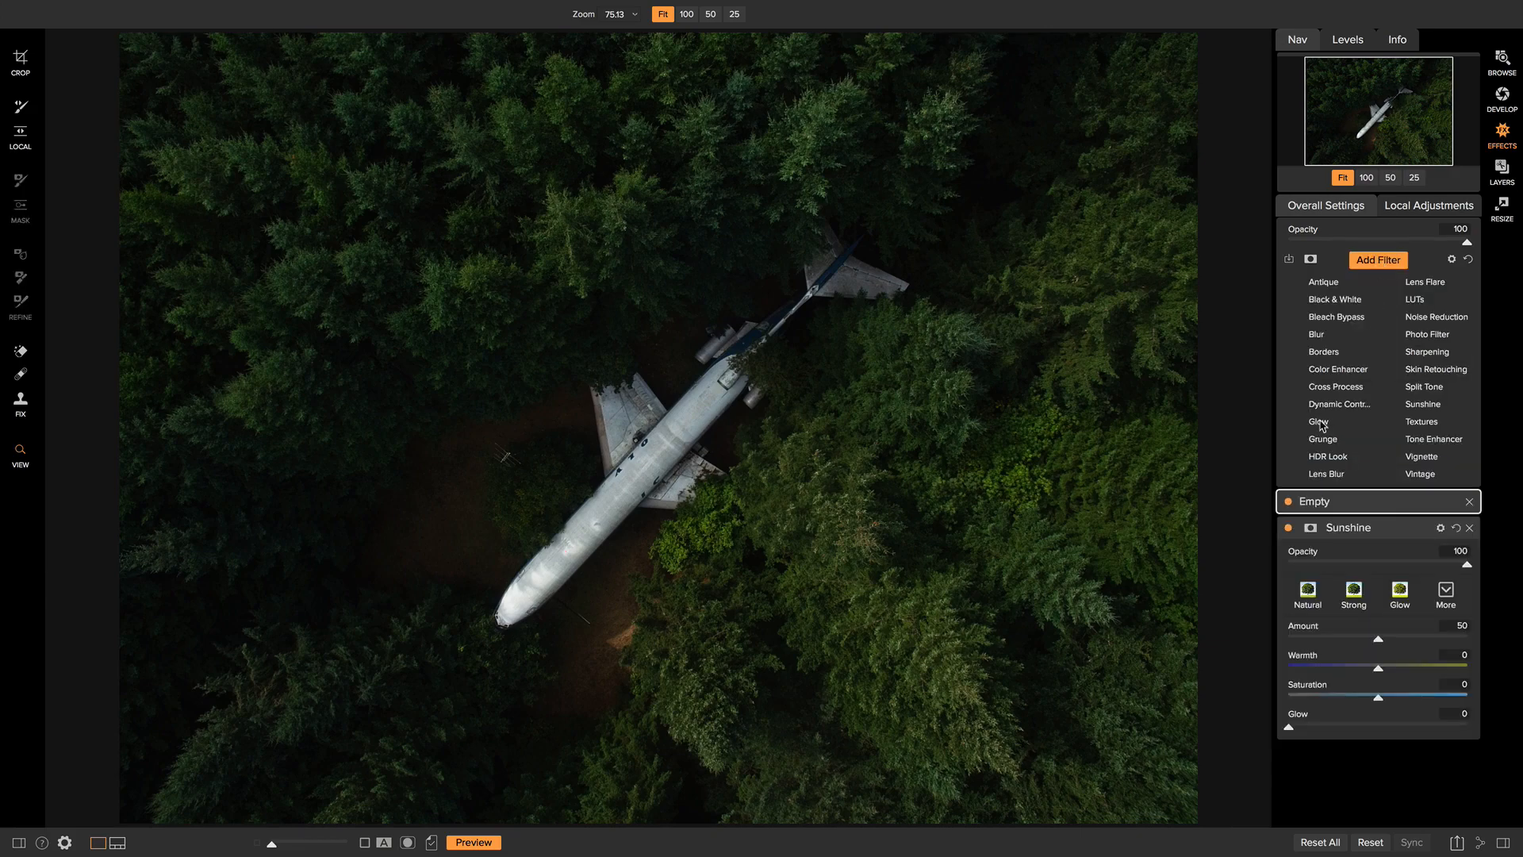
pyautogui.click(1317, 421)
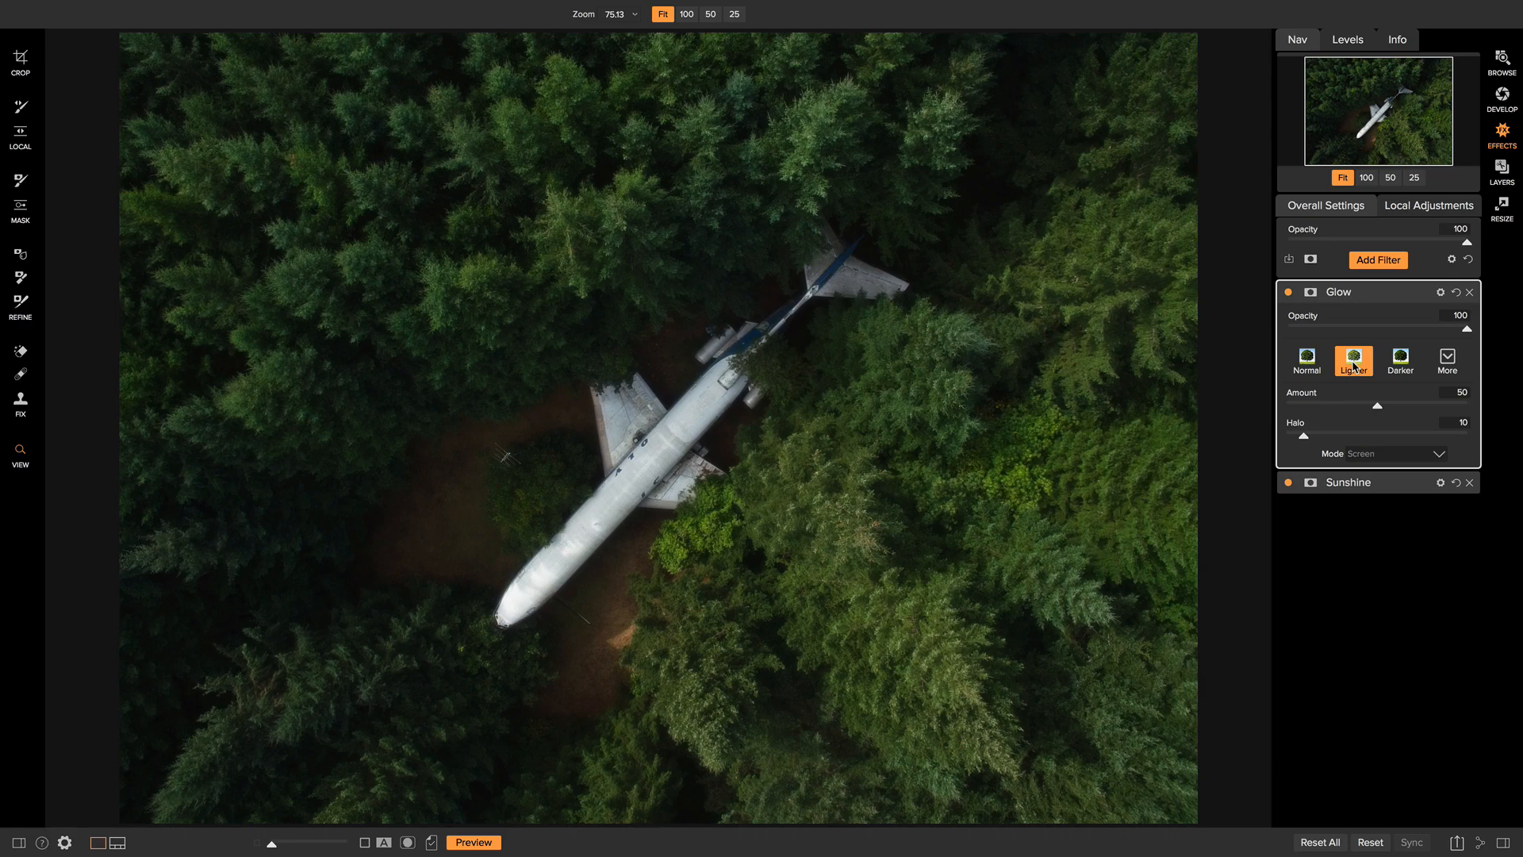
pyautogui.moveTo(628, 498)
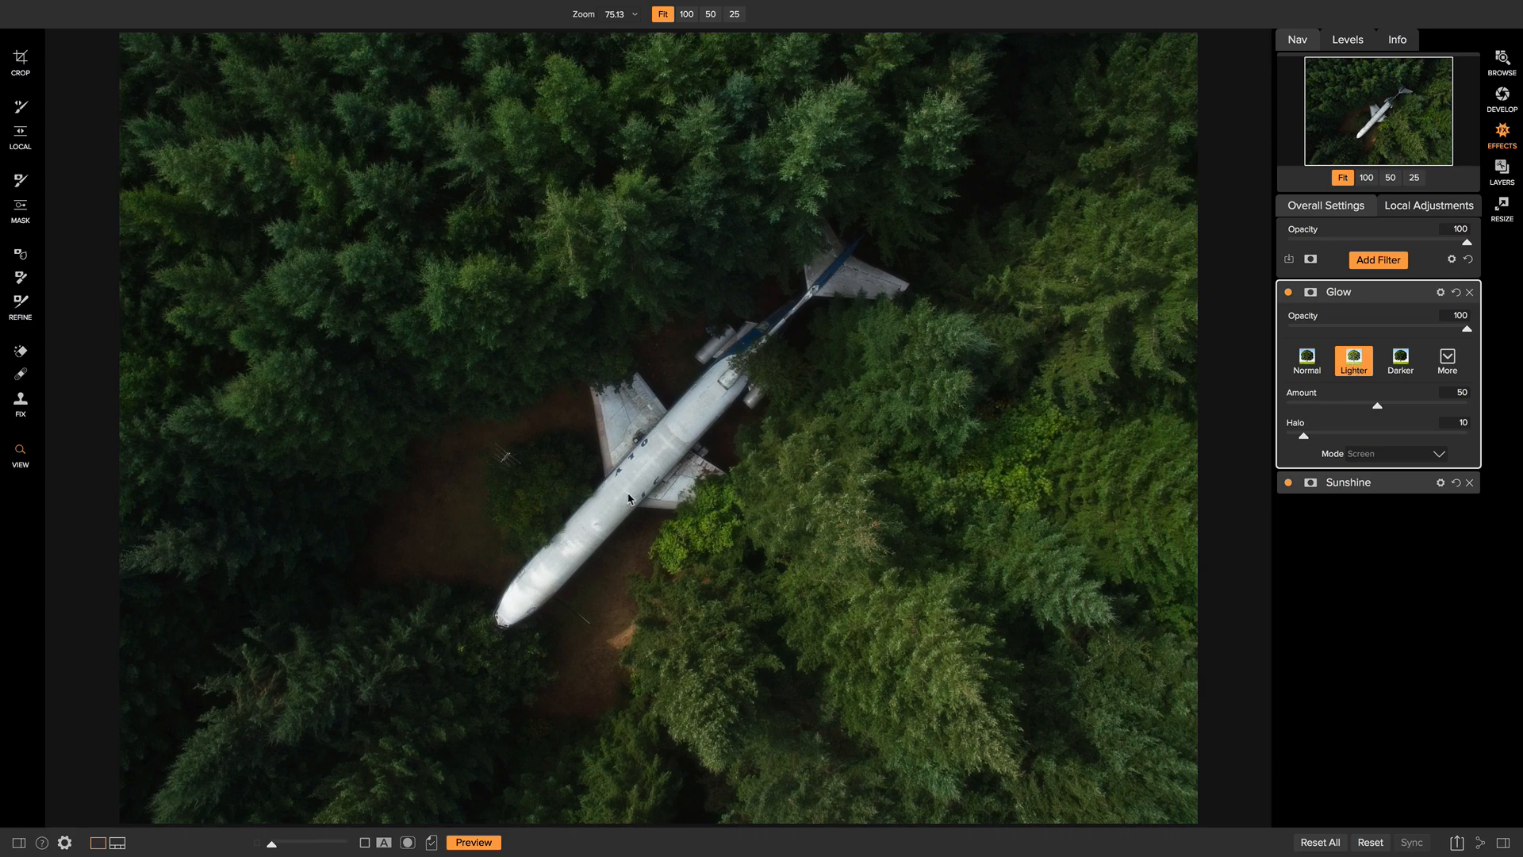
pyautogui.moveTo(804, 393)
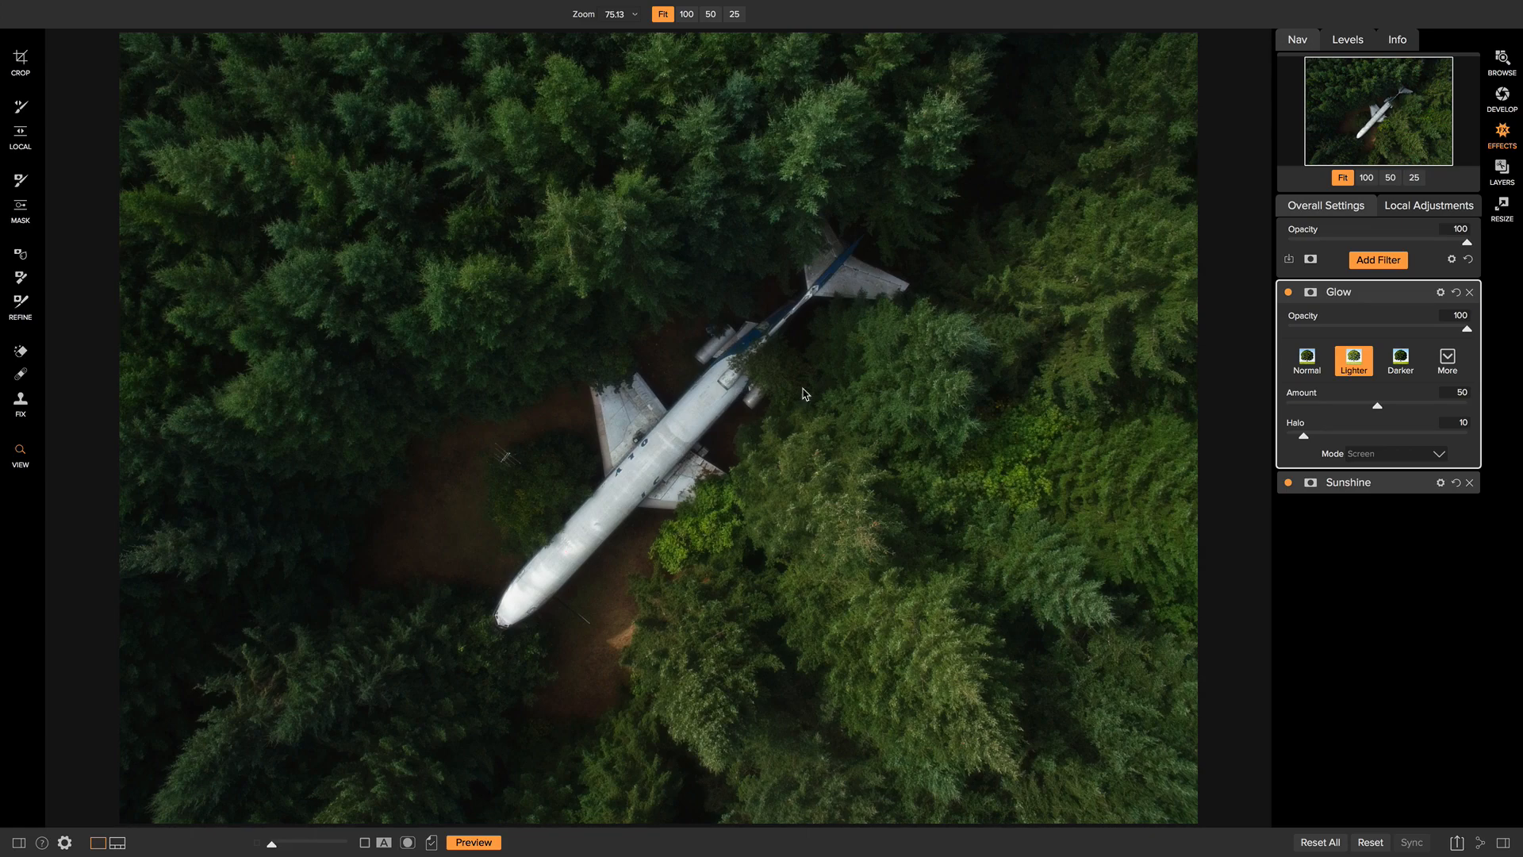
pyautogui.moveTo(590, 282)
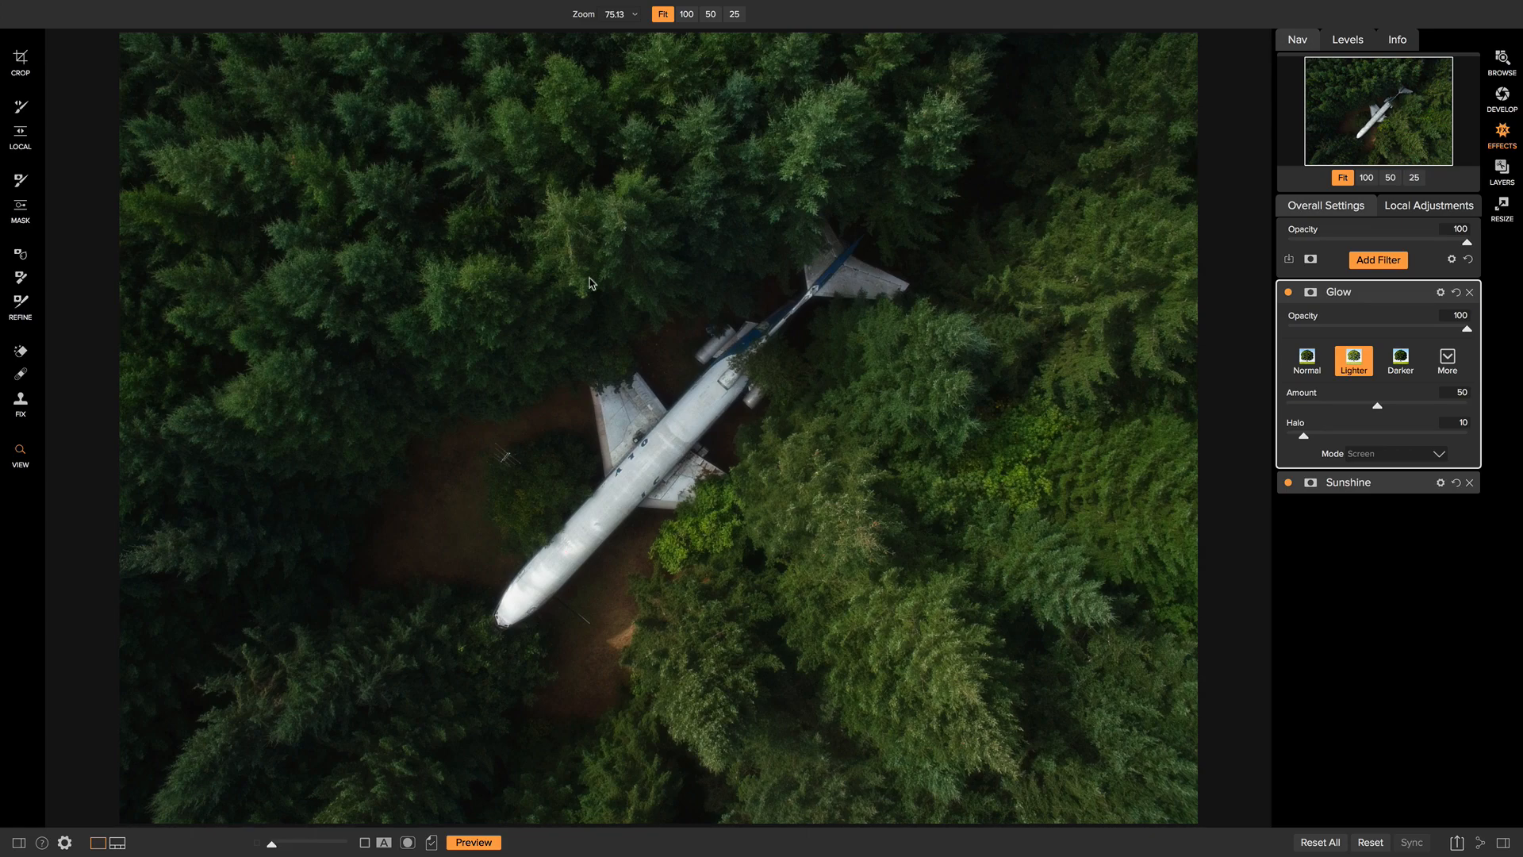
pyautogui.moveTo(273, 187)
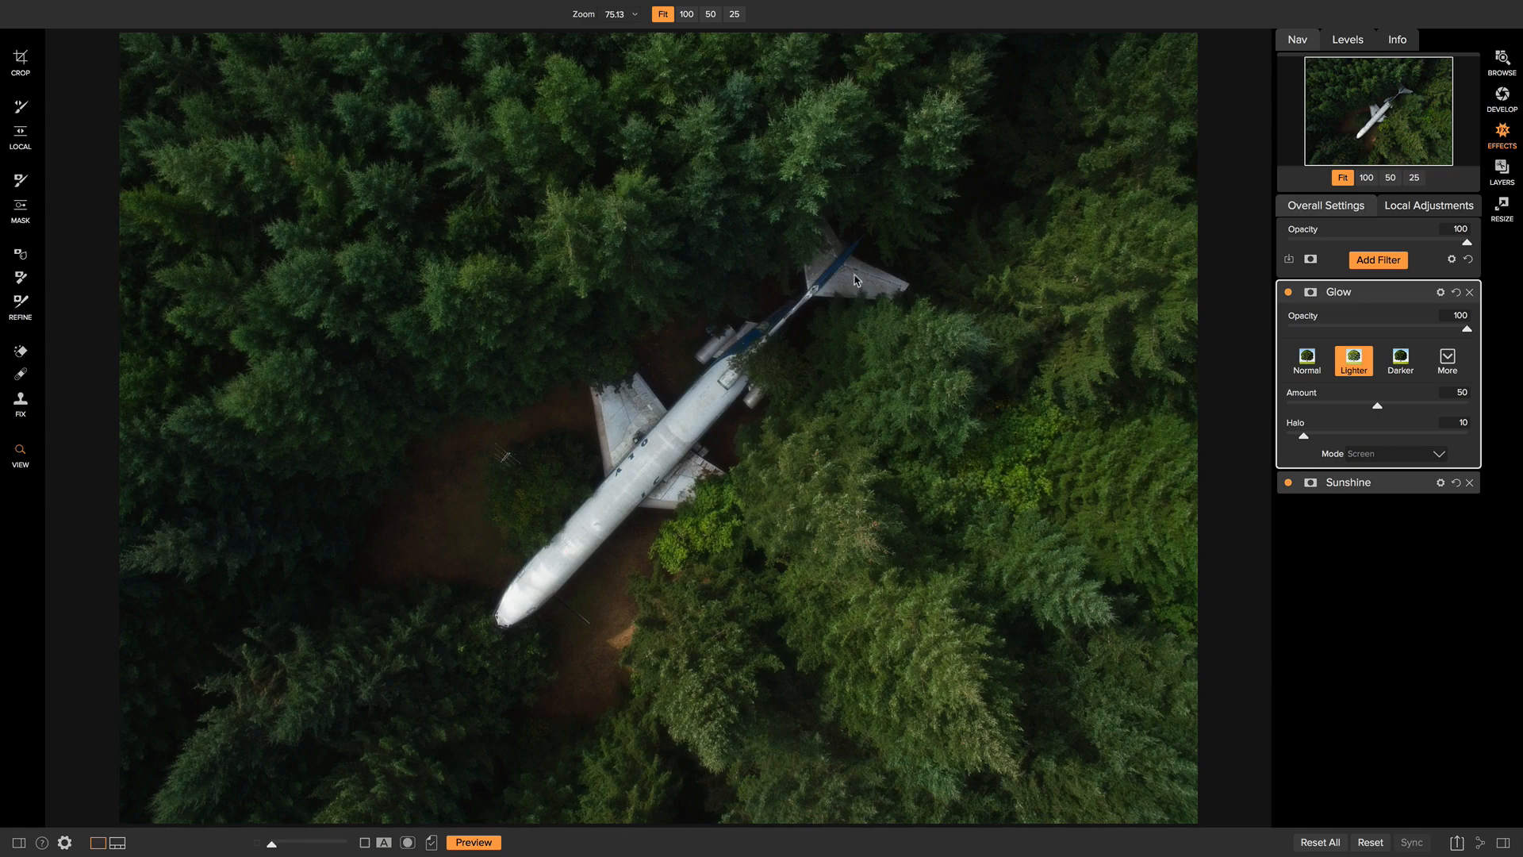
pyautogui.moveTo(1202, 230)
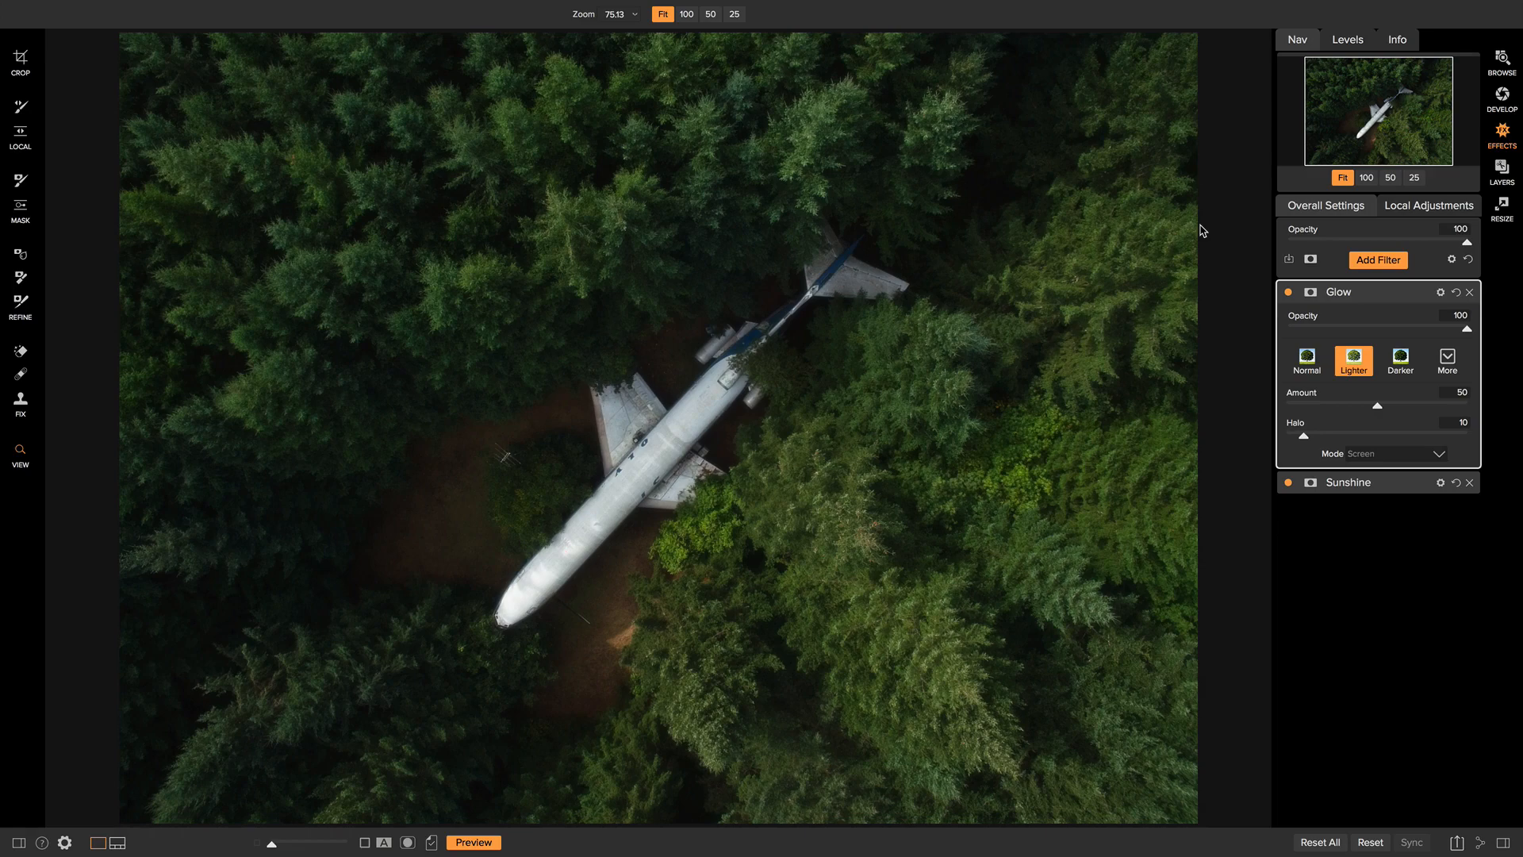
# Add a Dynamic Contrast filter (Medium 15, Large 20) and toggle it to compare
pyautogui.click(1377, 259)
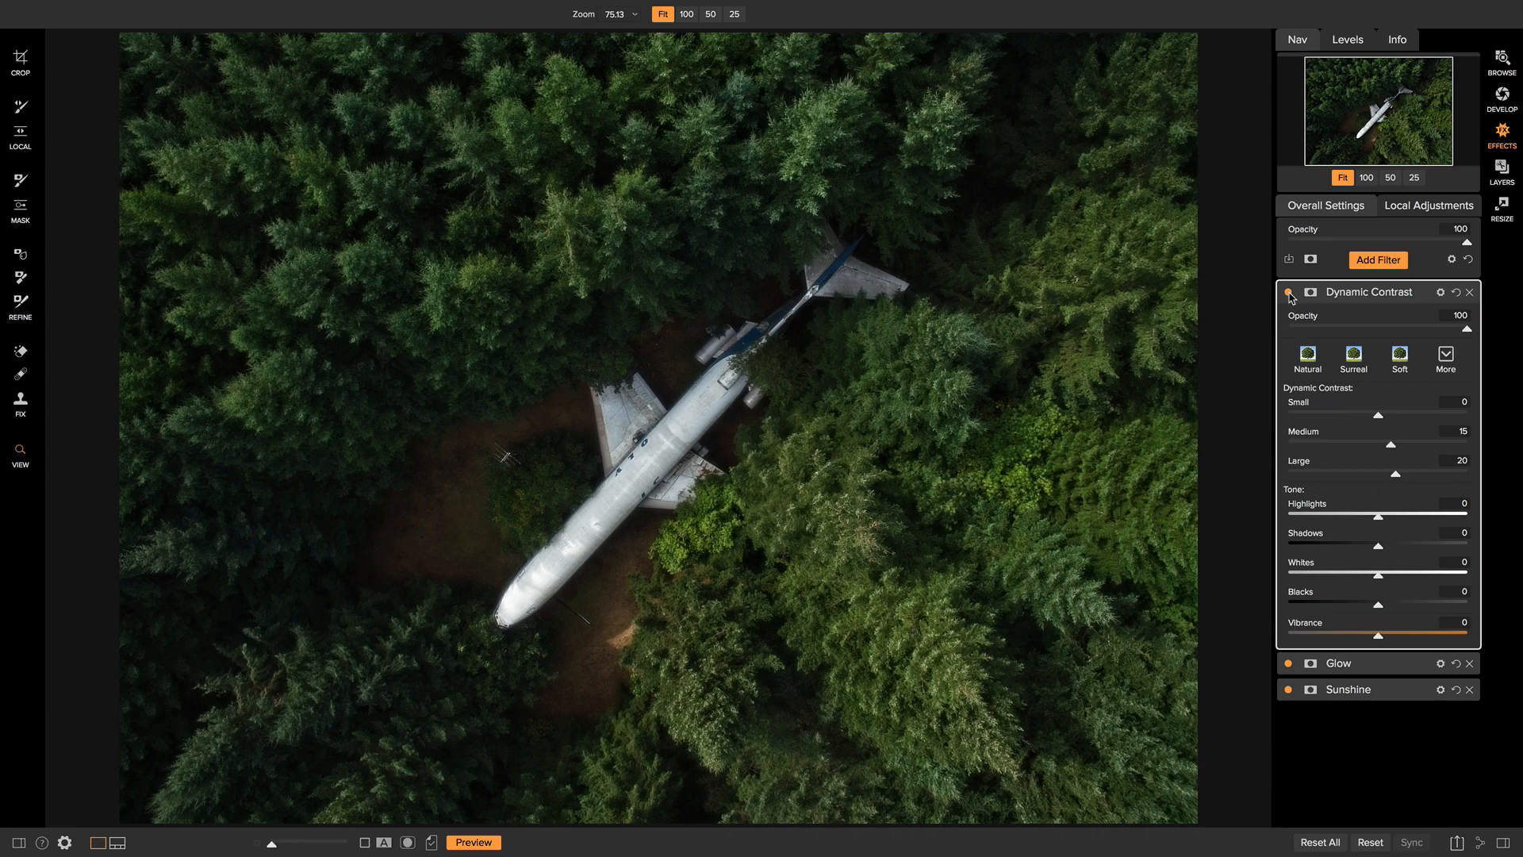
pyautogui.click(1290, 292)
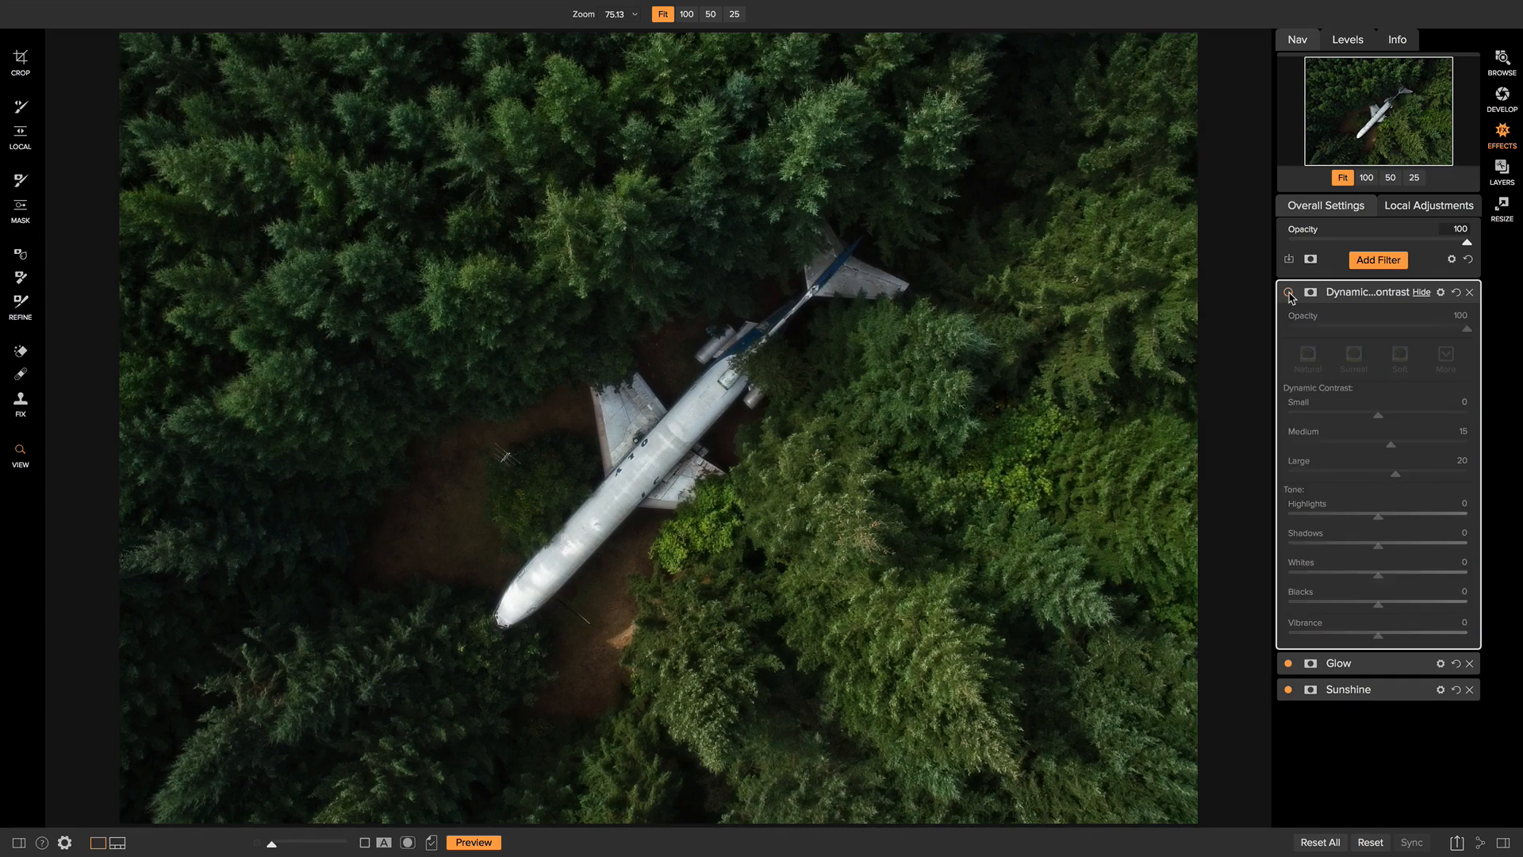
pyautogui.click(1290, 292)
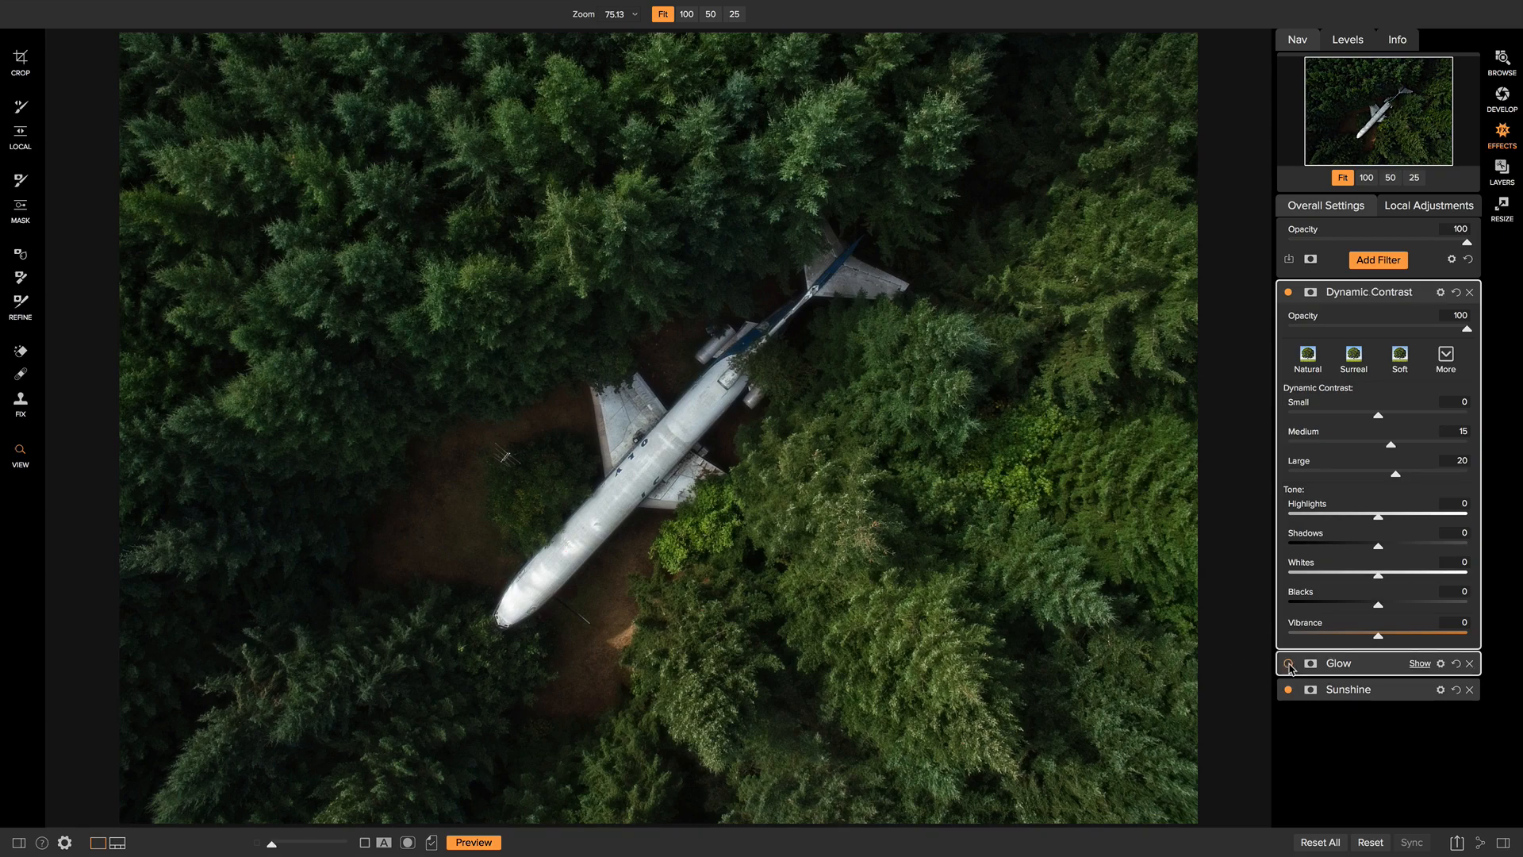
# Toggle the Glow filter off and on to judge its contribution, leaving it enabled
pyautogui.click(1288, 663)
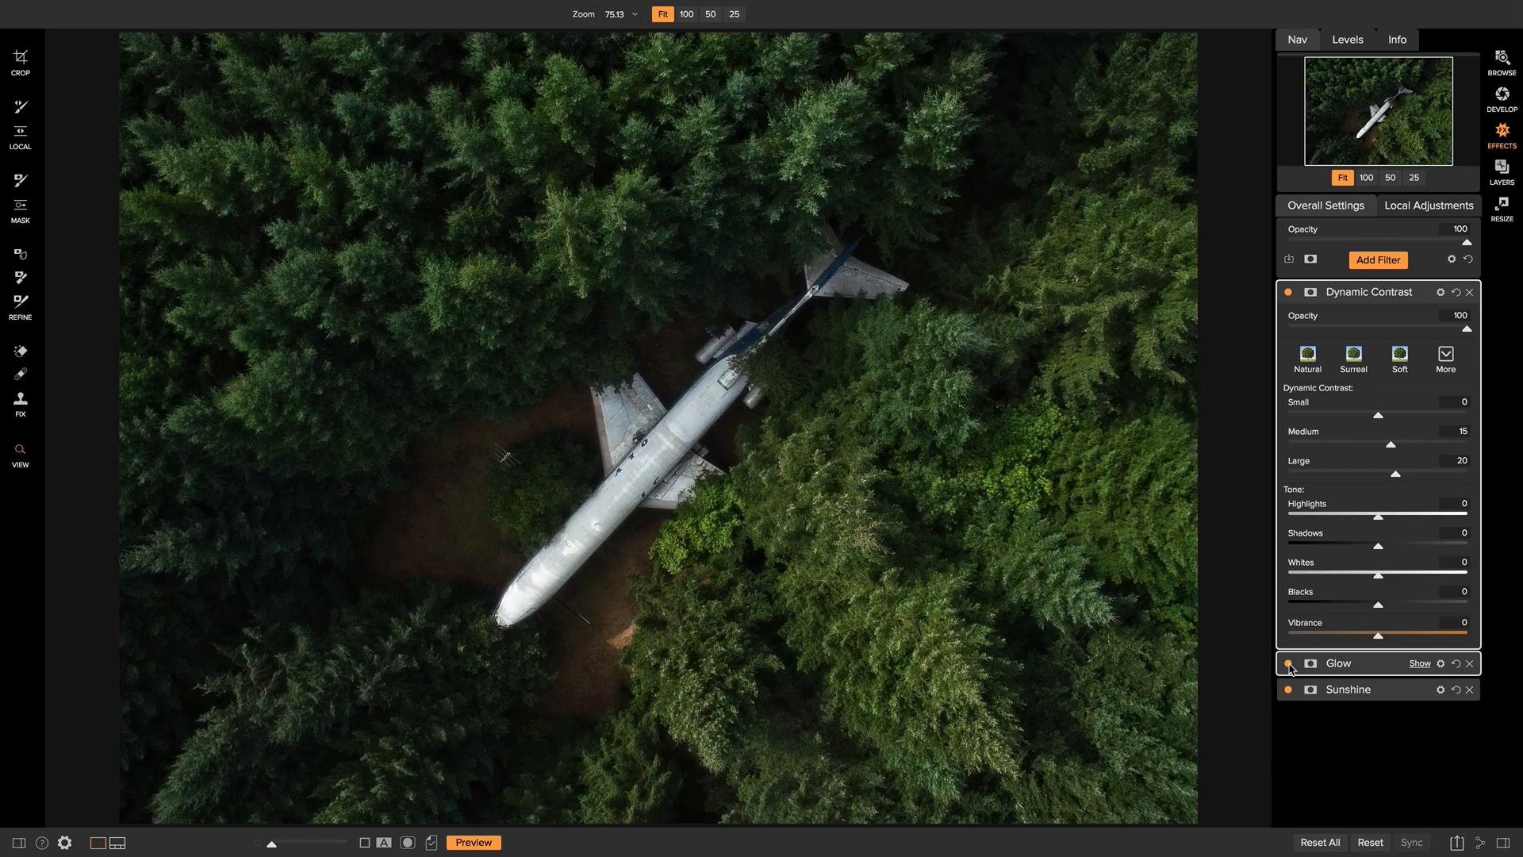
pyautogui.click(1288, 663)
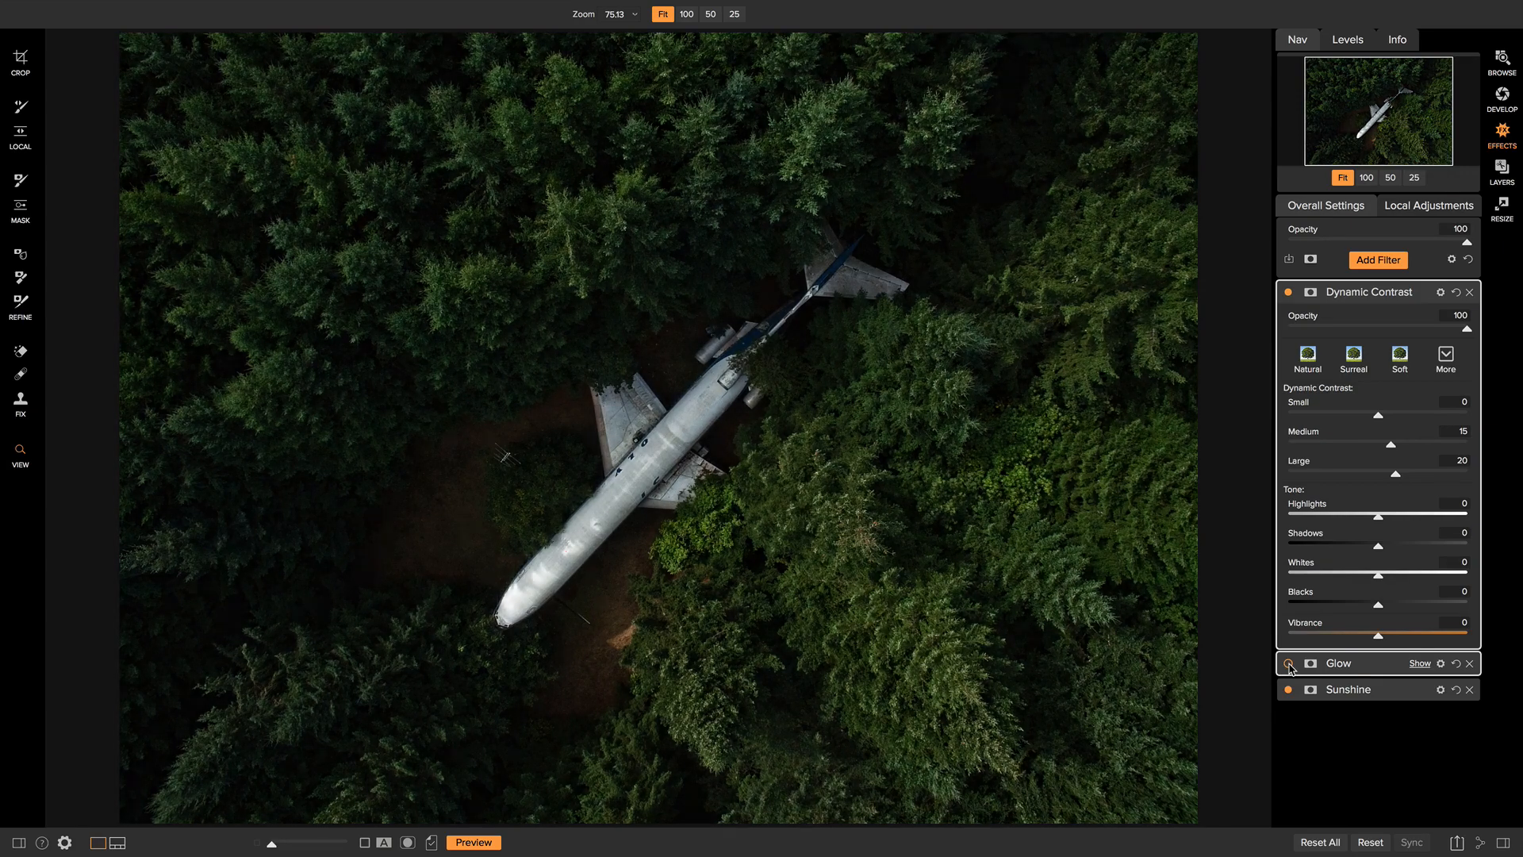
pyautogui.click(1288, 663)
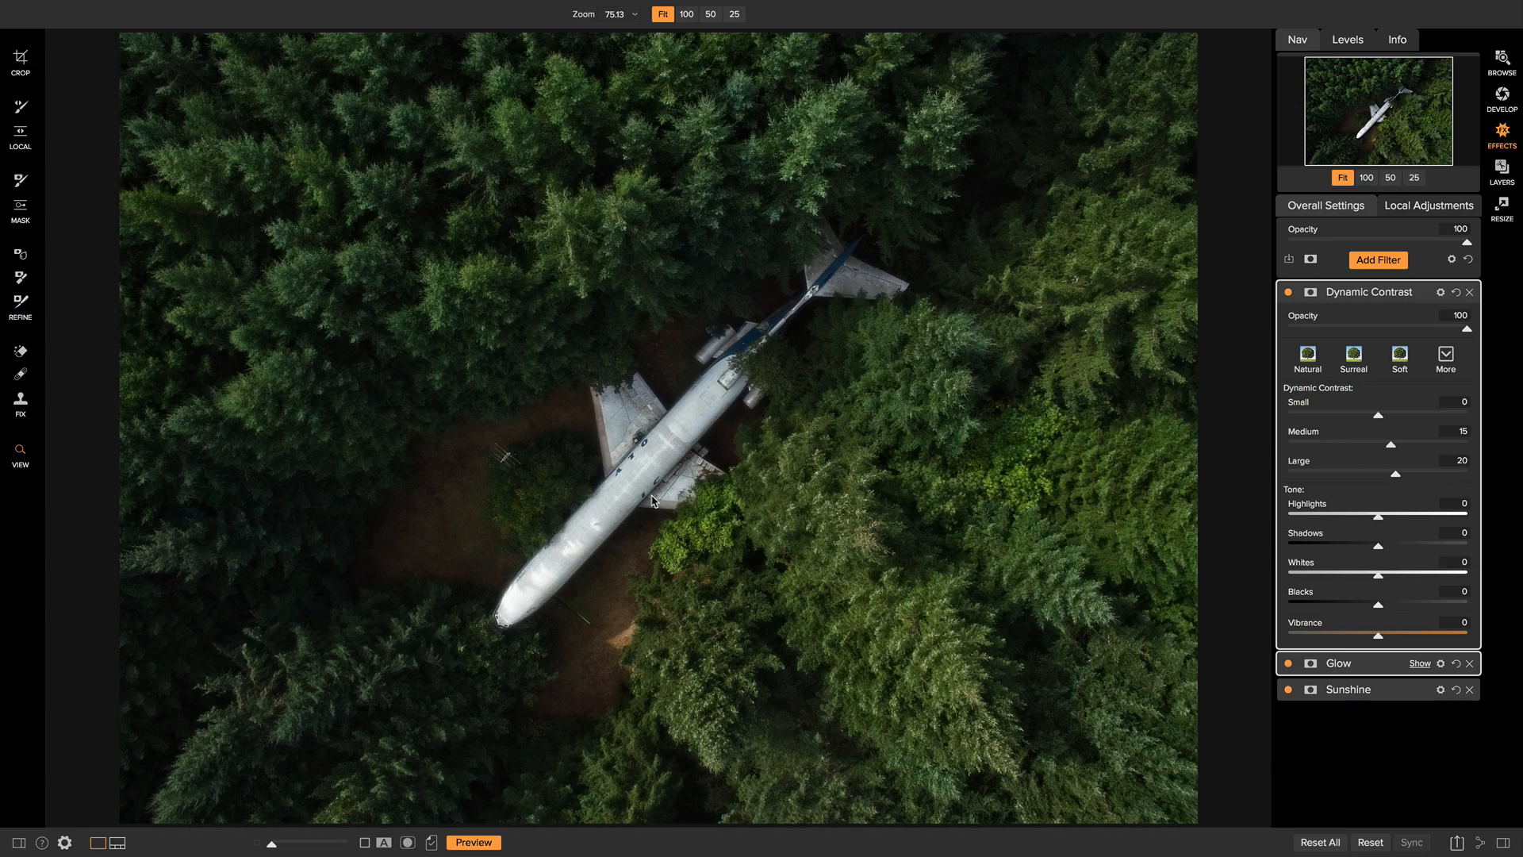
pyautogui.moveTo(747, 400)
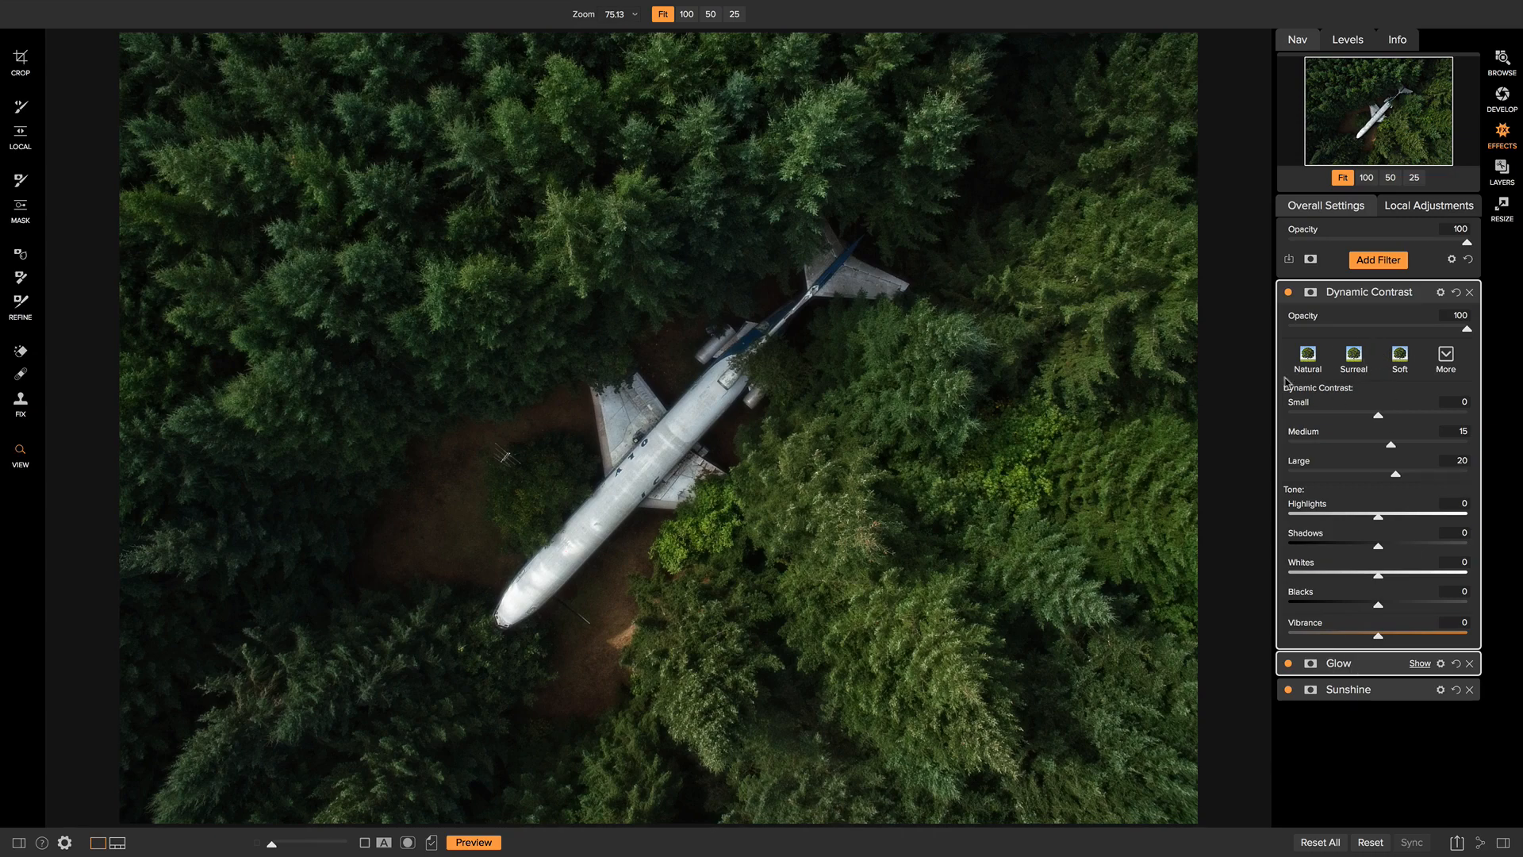
pyautogui.moveTo(1247, 384)
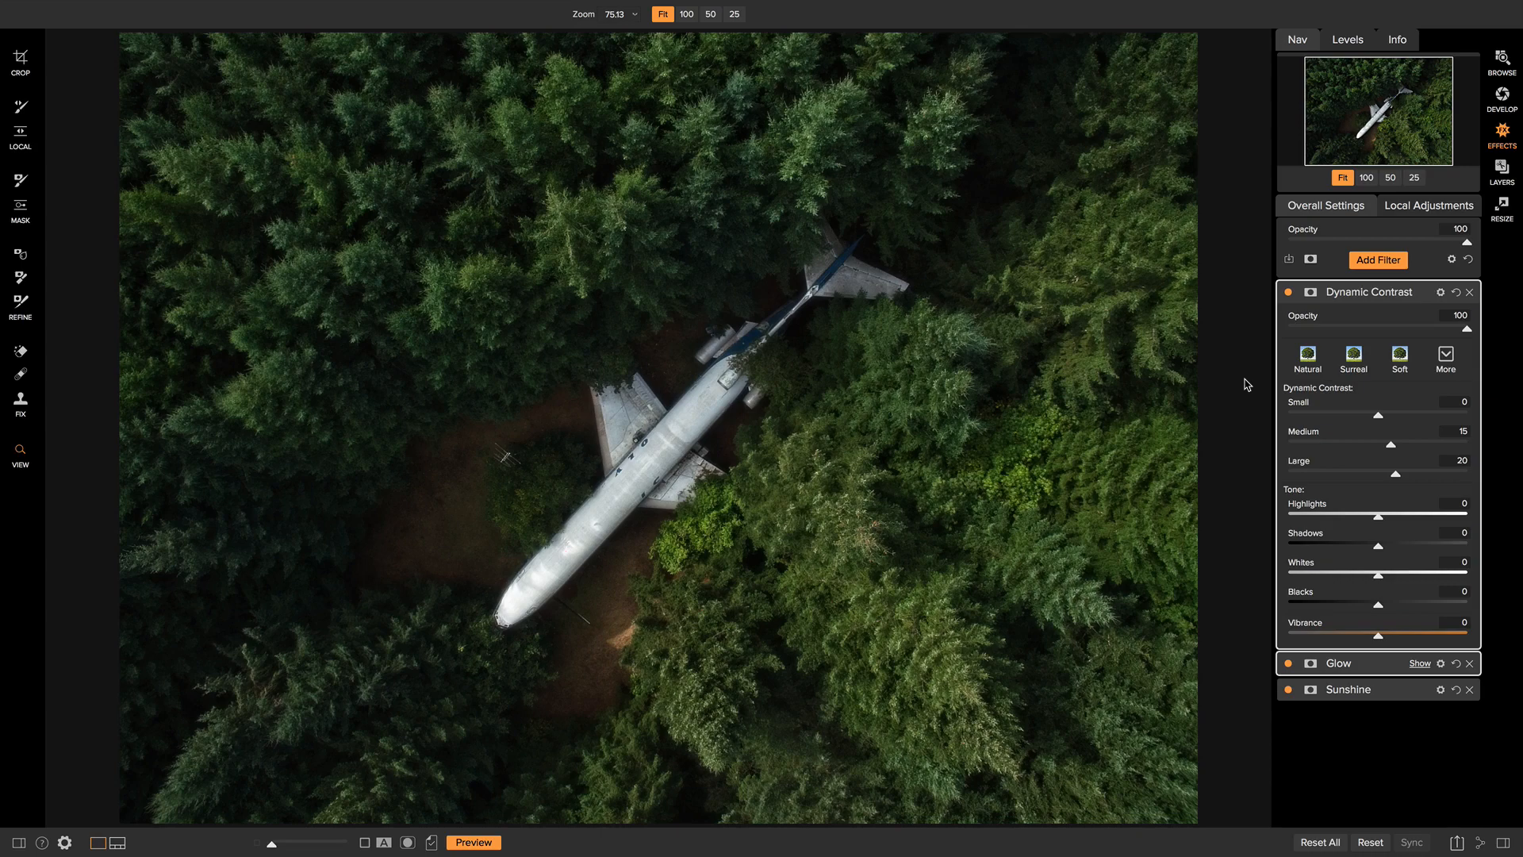
pyautogui.click(473, 842)
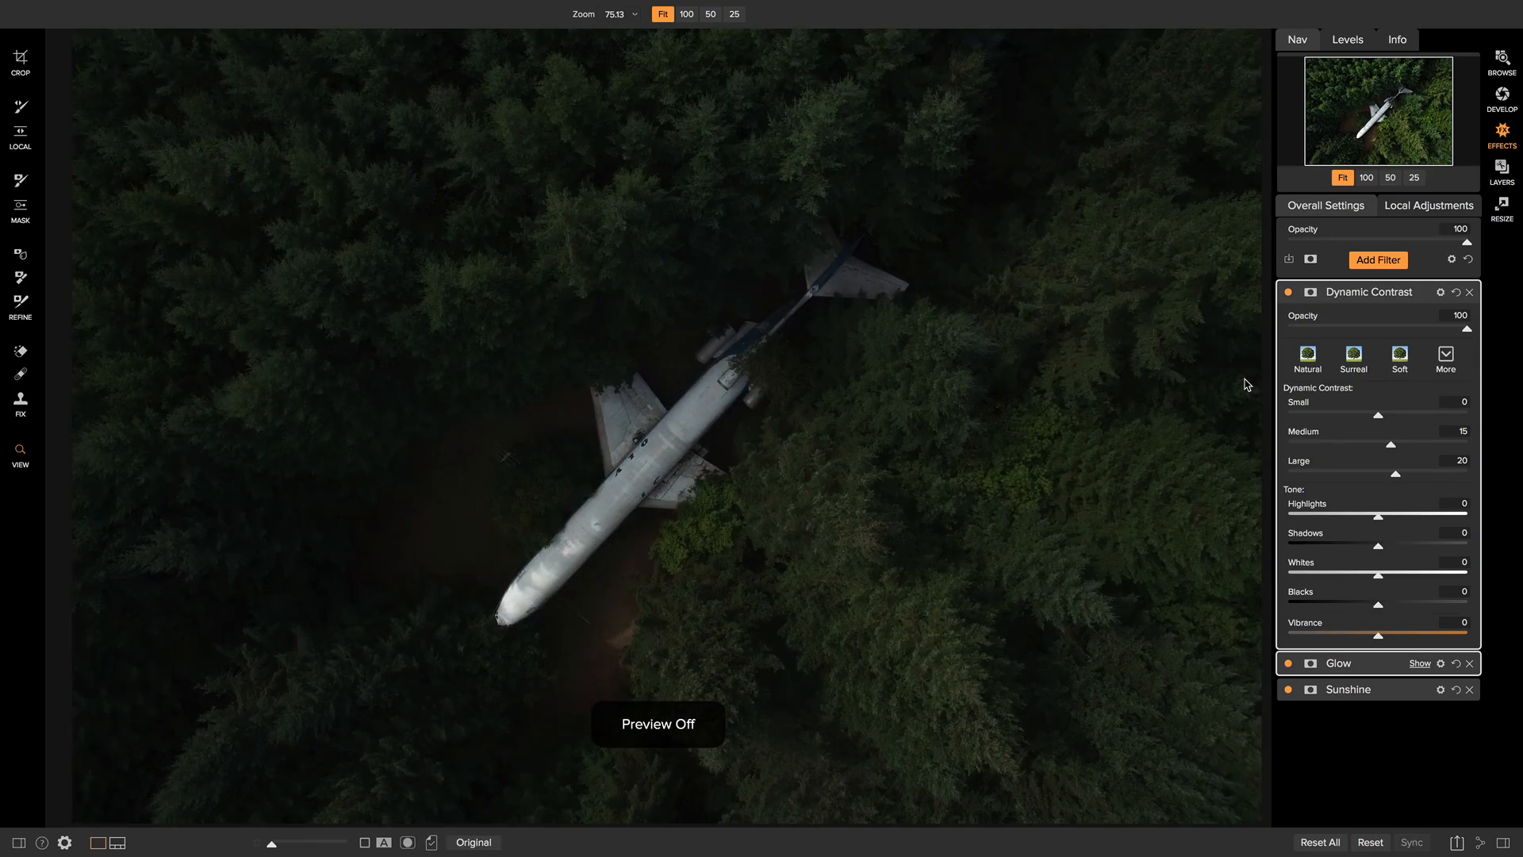
pyautogui.click(473, 842)
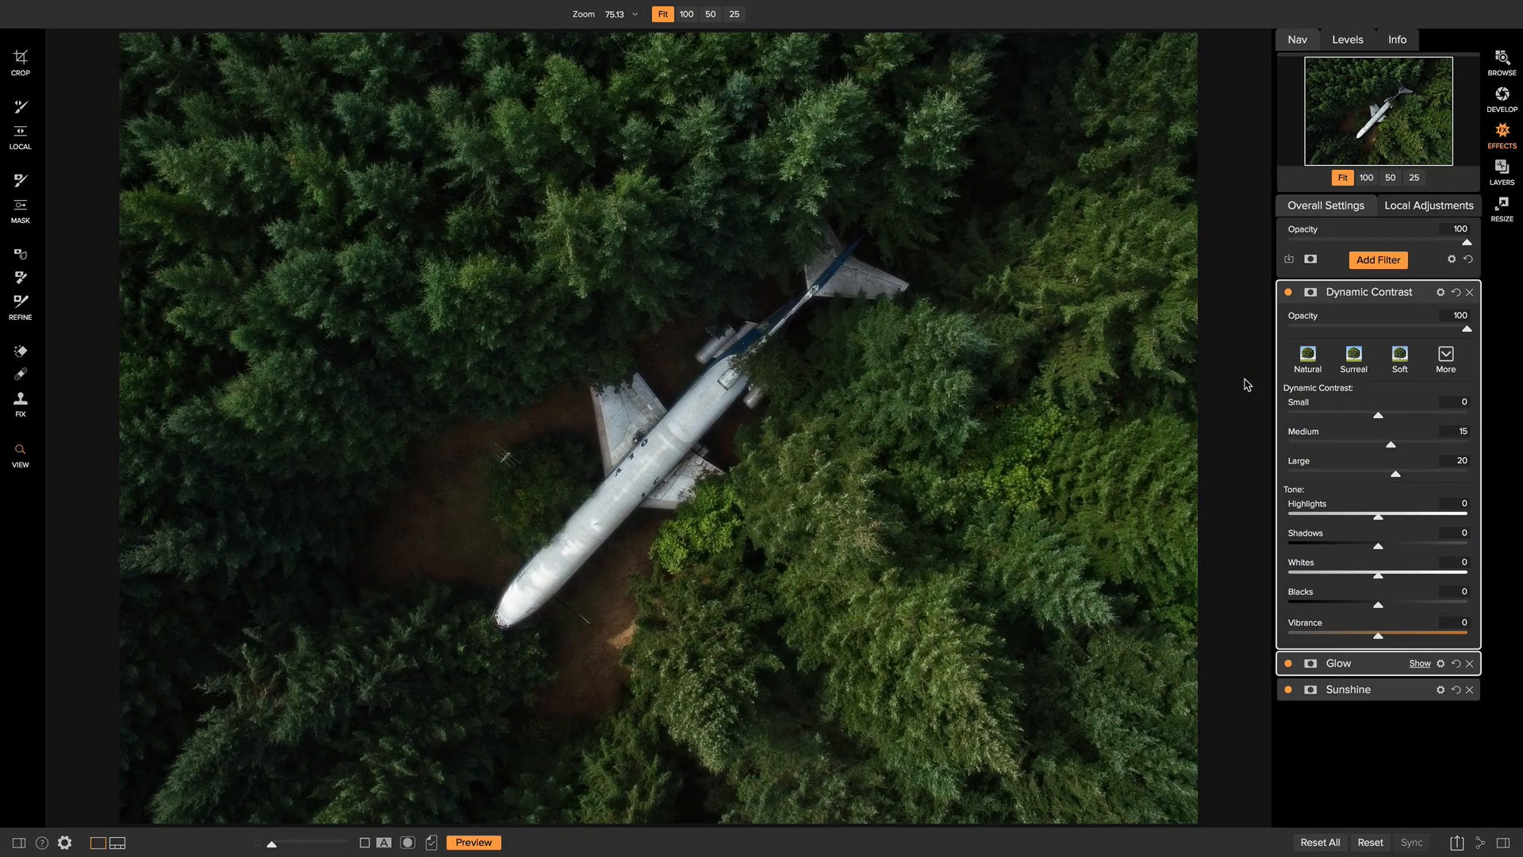